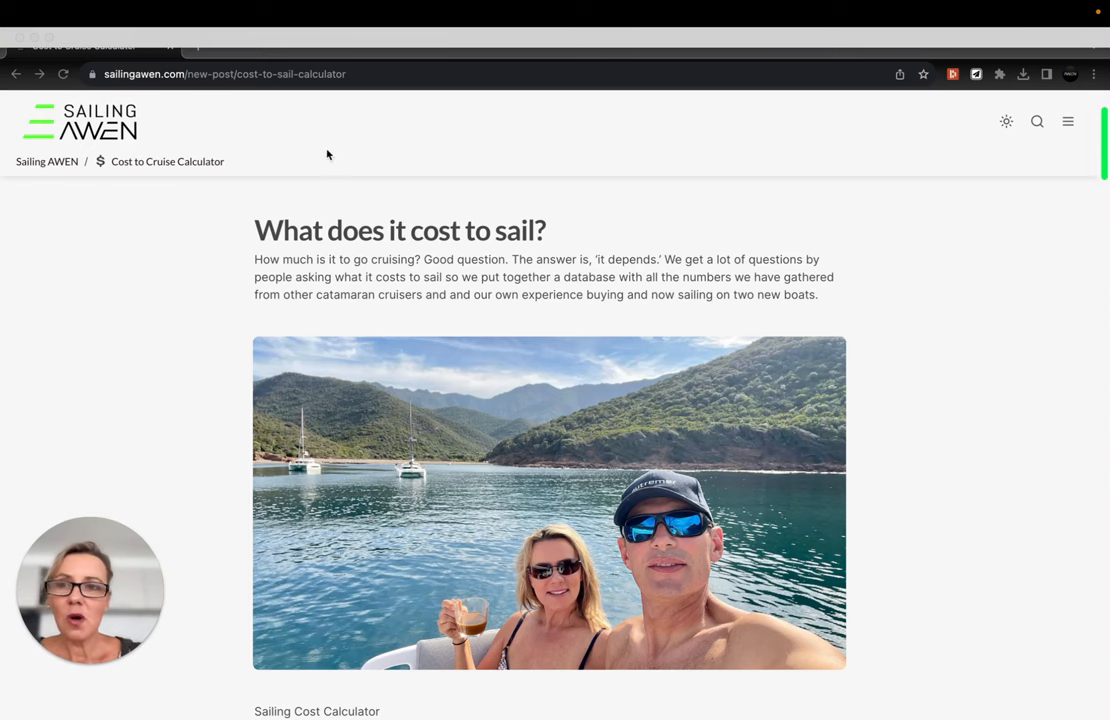
mouse_move(176, 84)
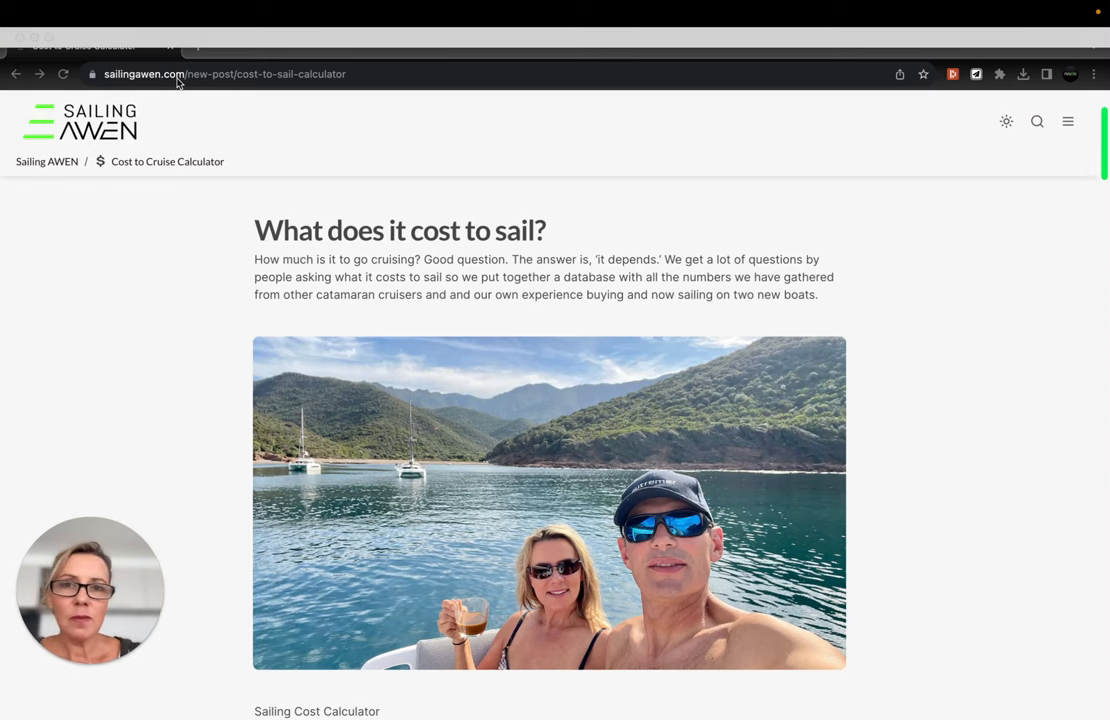
mouse_move(250, 80)
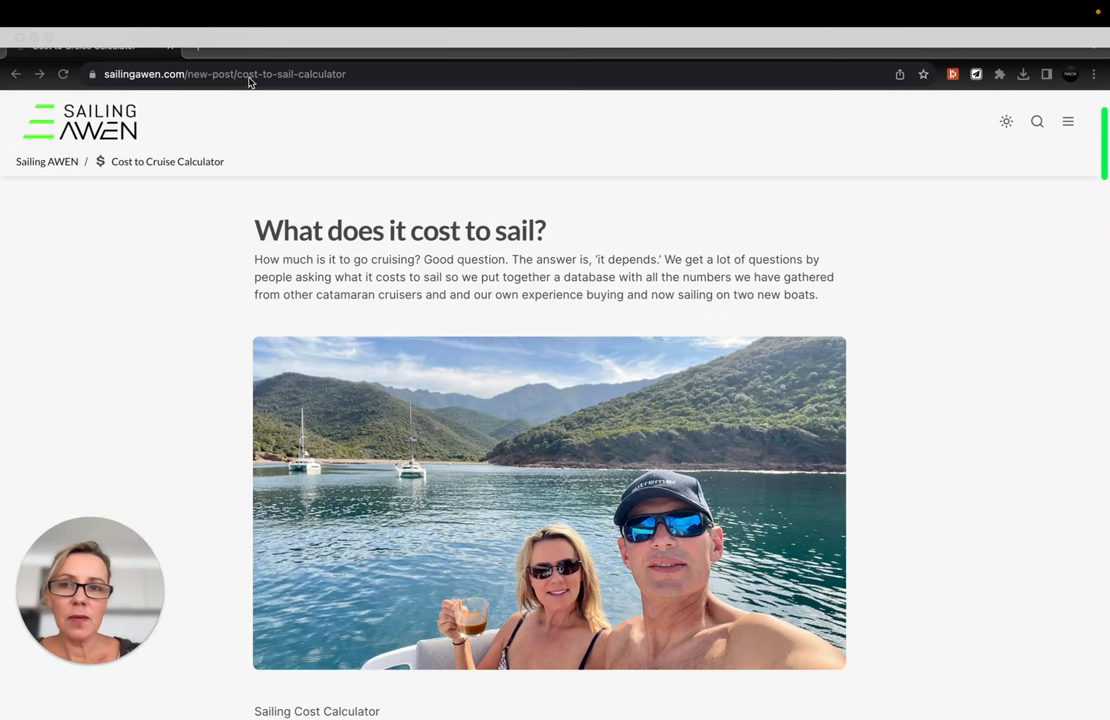
mouse_move(564, 200)
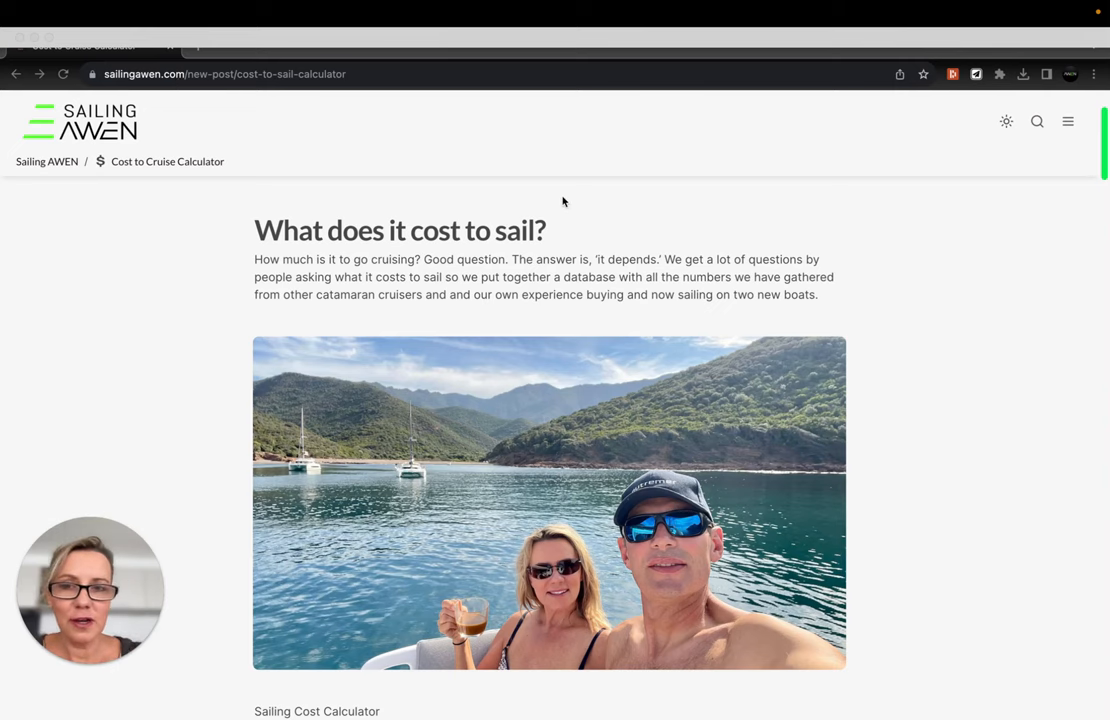
Scroll past the header photo to the calculator intro showing the $900,000 boat cost.
scroll("down", 3)
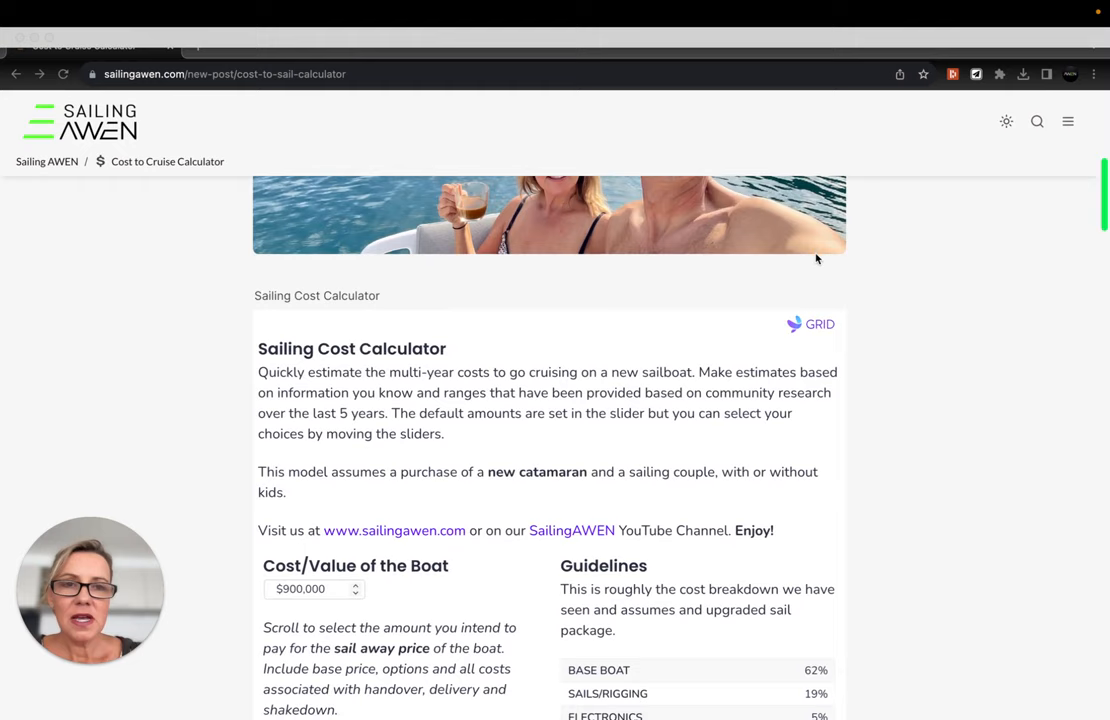
scroll("down", 3)
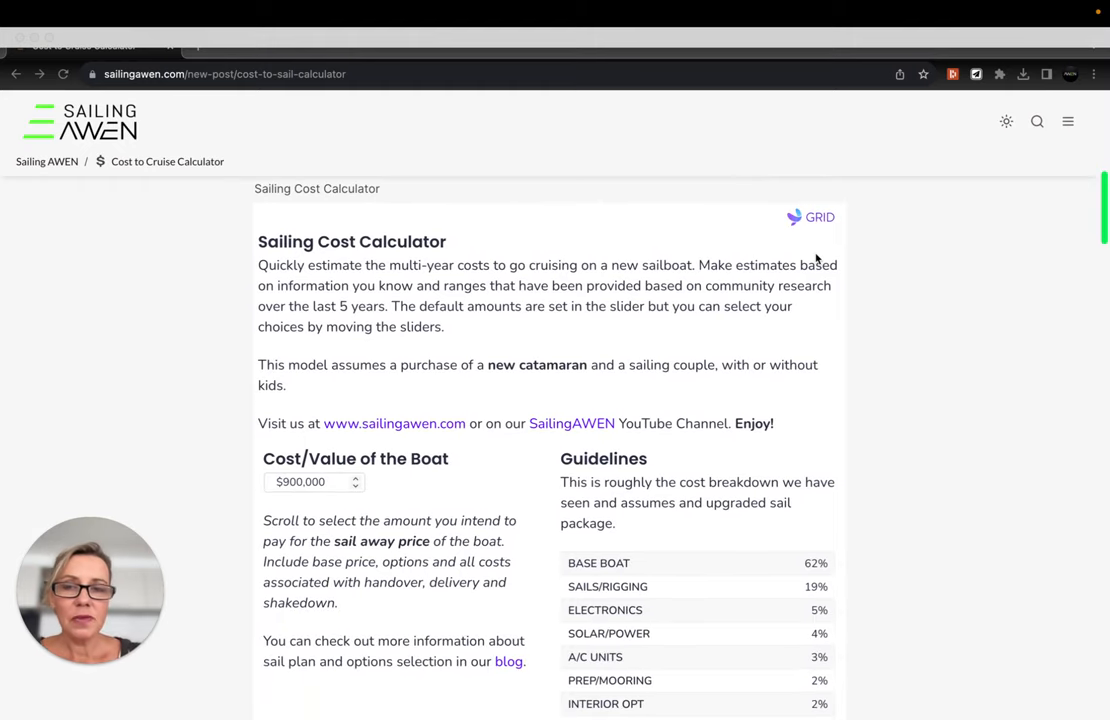
mouse_move(672, 284)
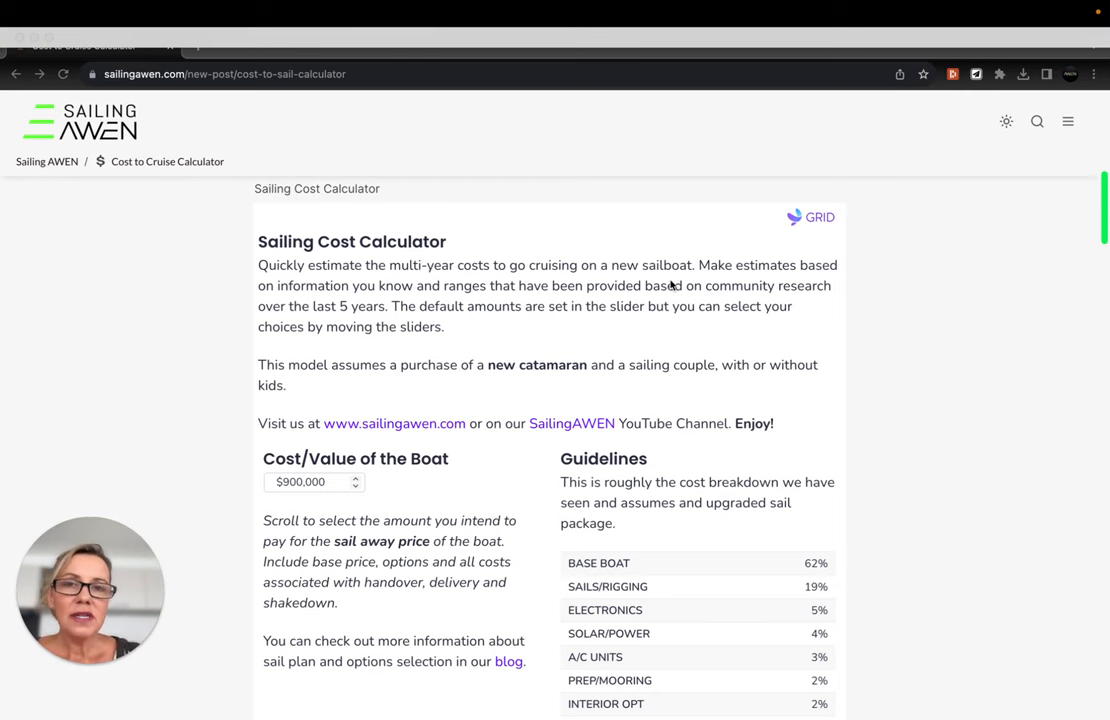
Change the Cost/Value of the Boat from $900,000 to $850,000.
scroll("down", 3)
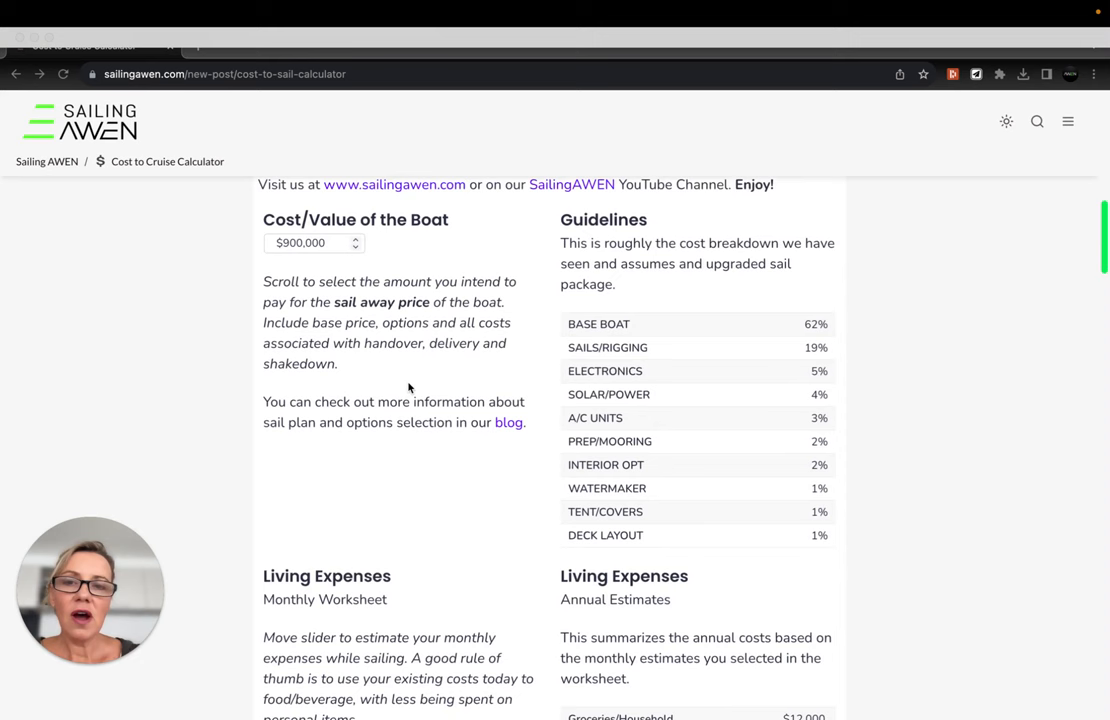
scroll("down", 3)
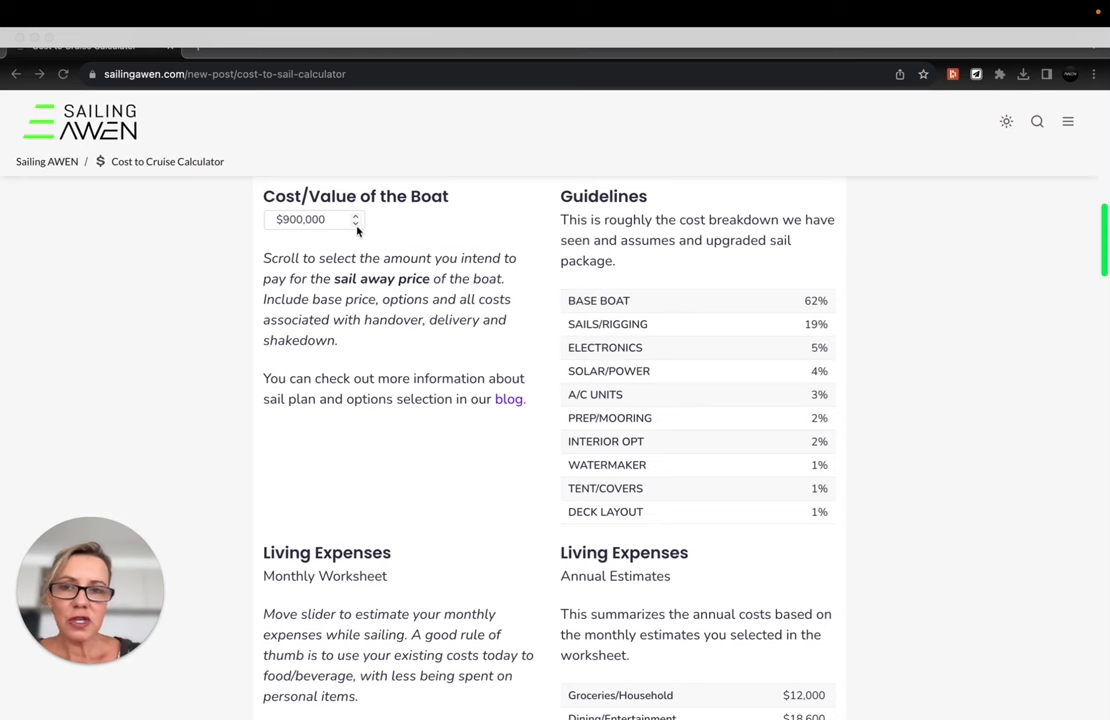
mouse_move(356, 232)
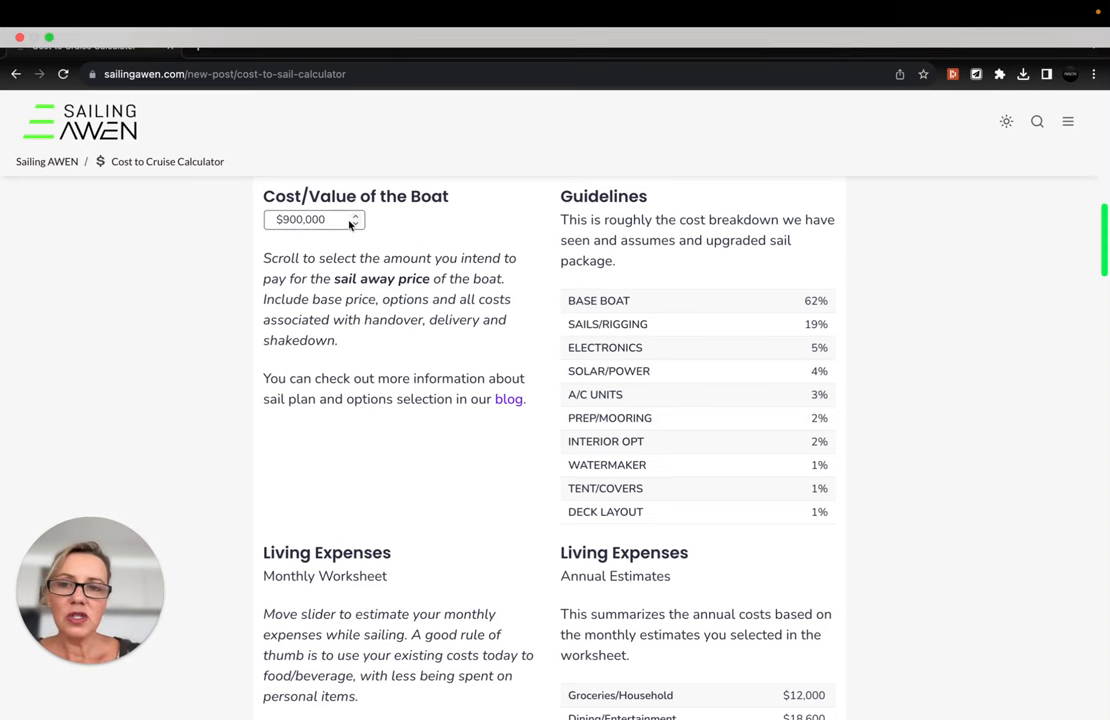
scroll("down", 3)
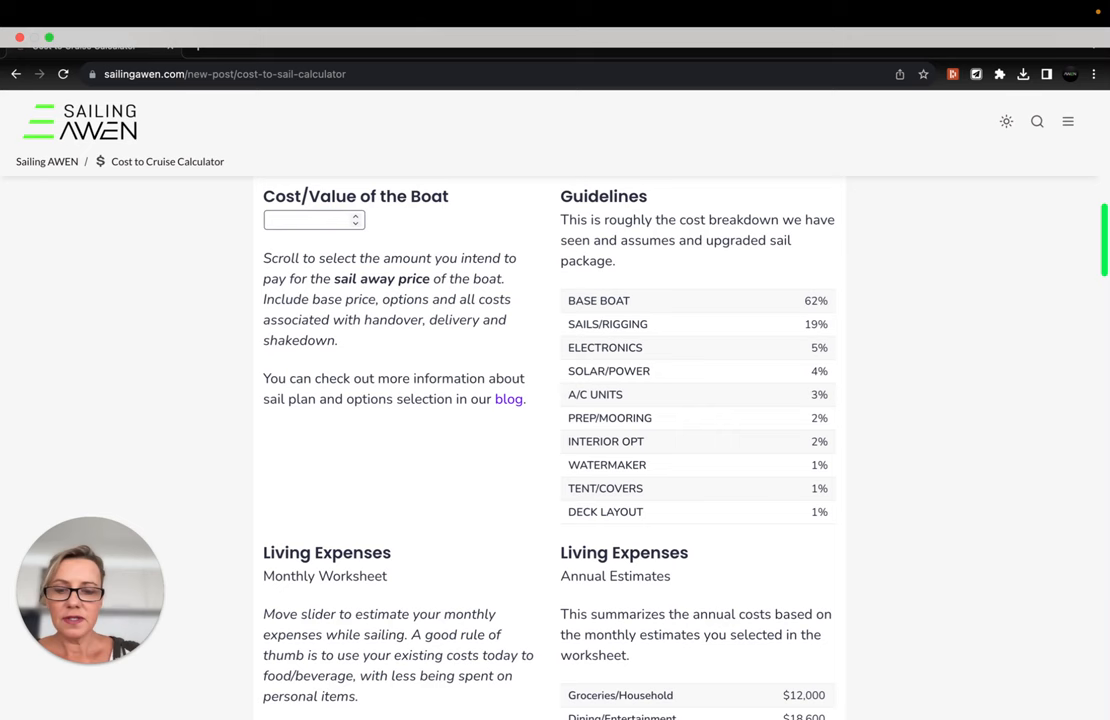
type("8")
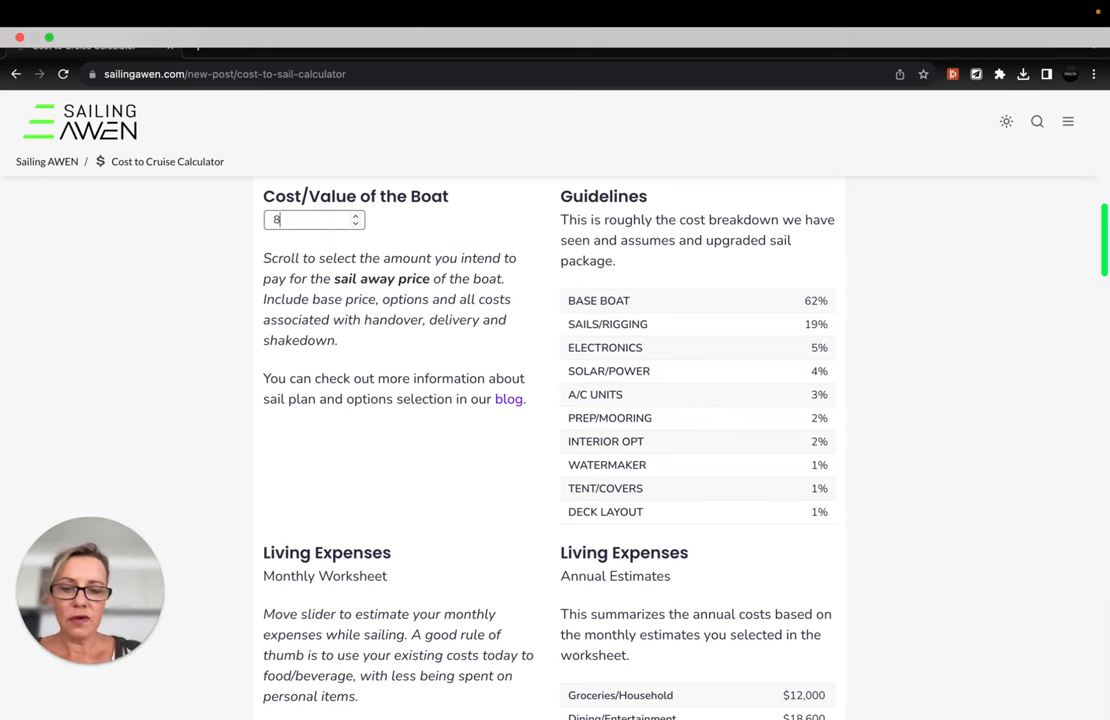
type("8500000")
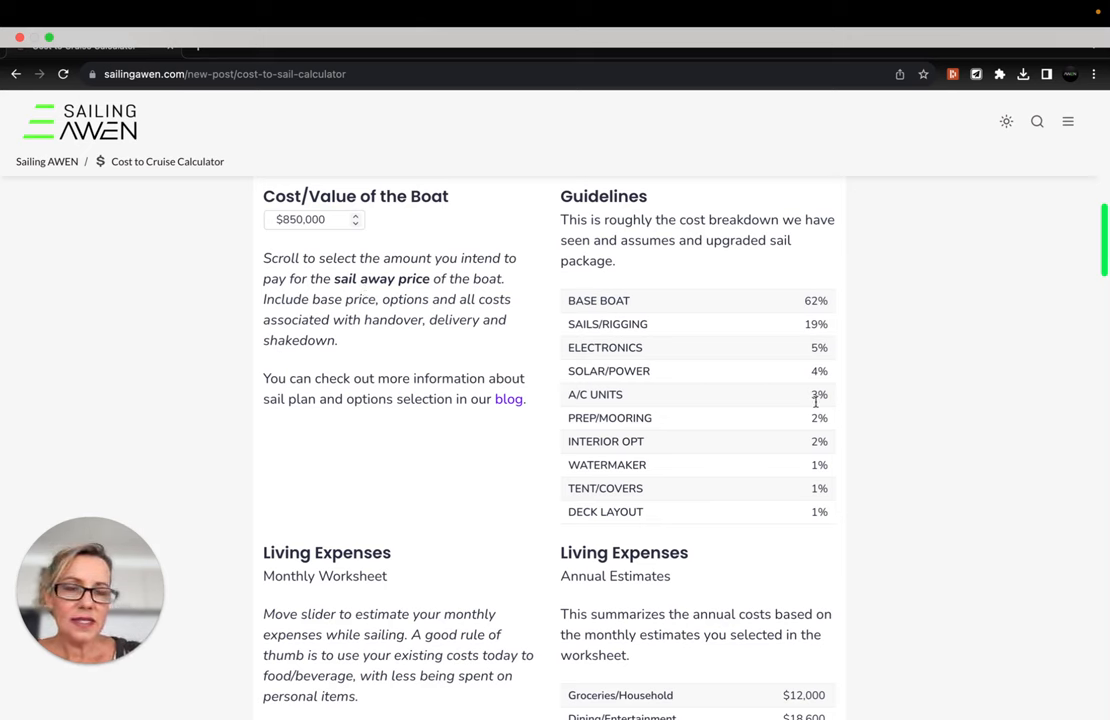
mouse_move(812, 504)
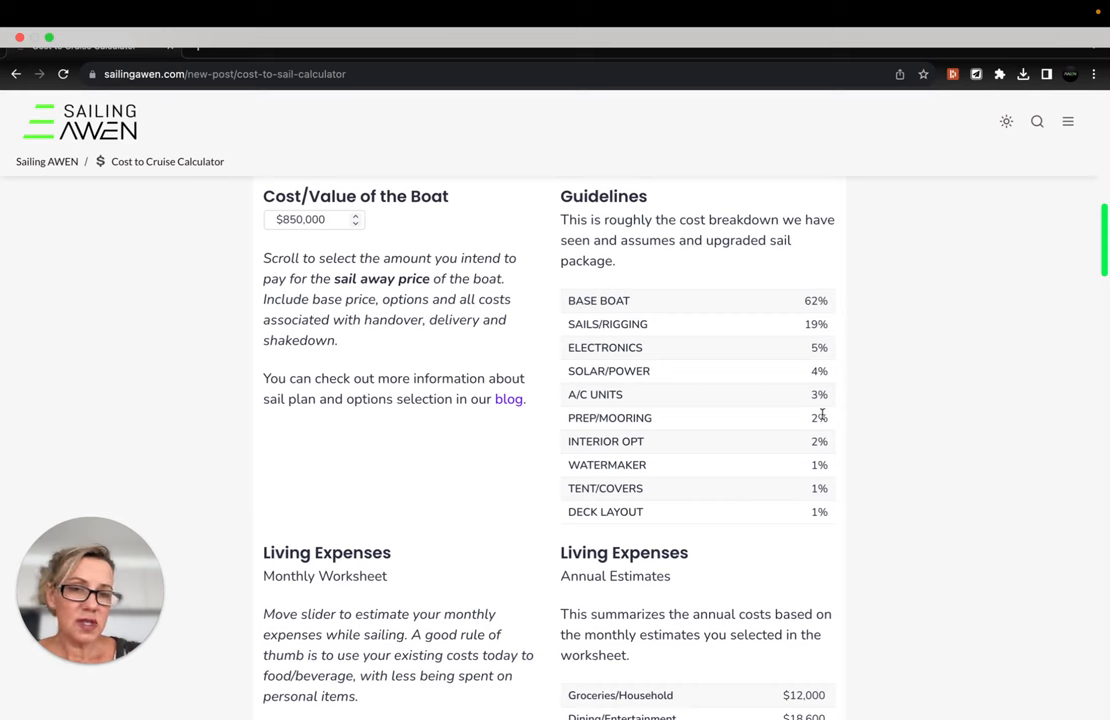
mouse_move(792, 516)
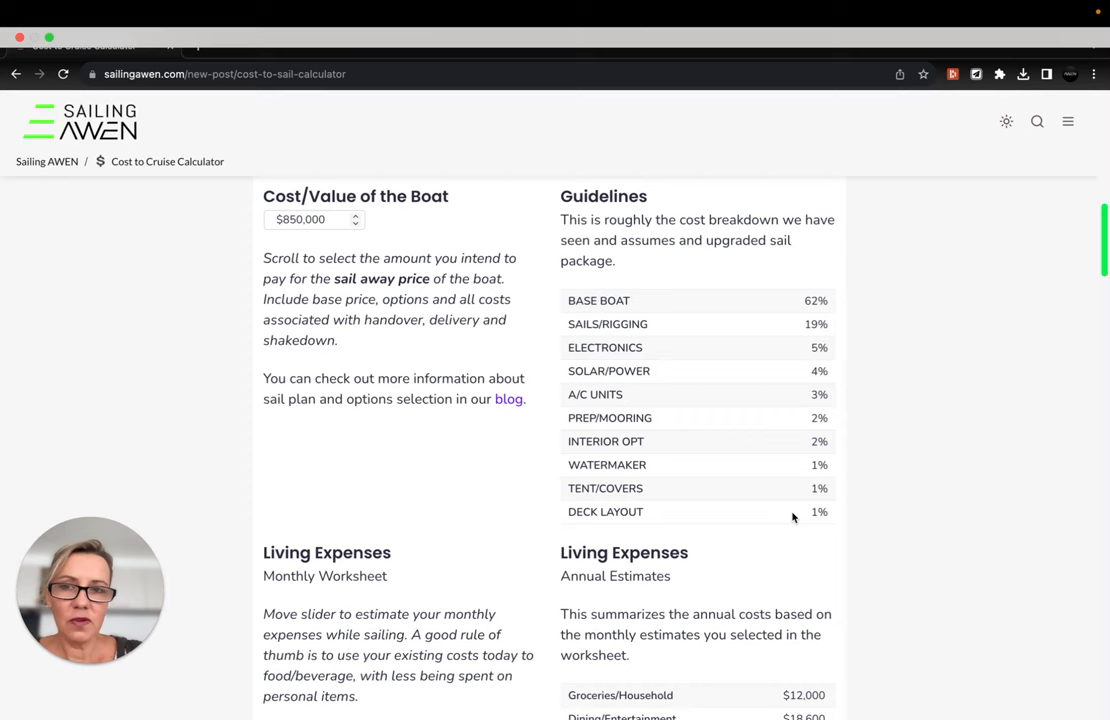
scroll("down", 3)
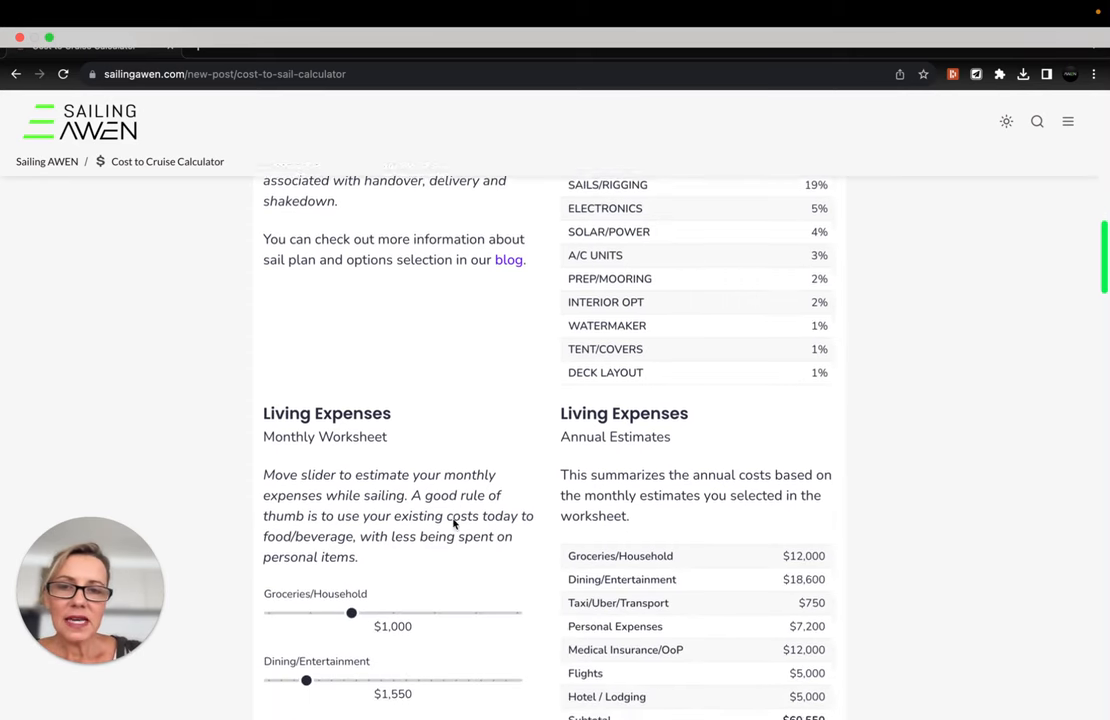
Set monthly Dining/Entertainment to $1,050 and Personal Expenses to $1,100.
scroll("down", 3)
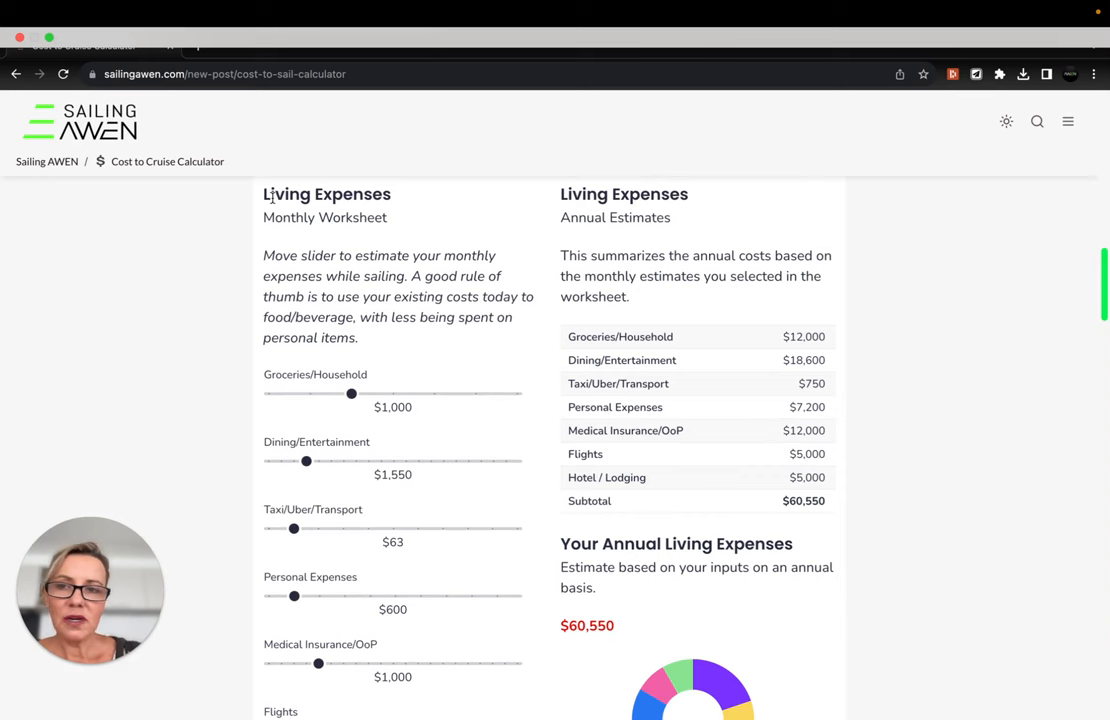
mouse_move(232, 260)
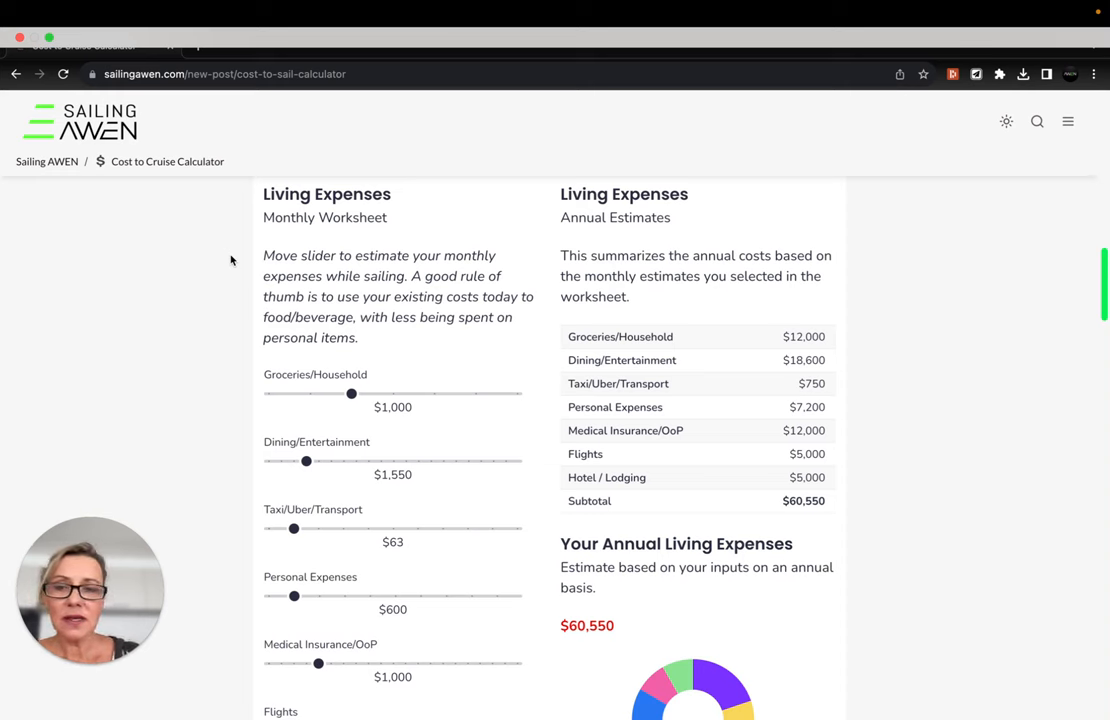
mouse_move(314, 394)
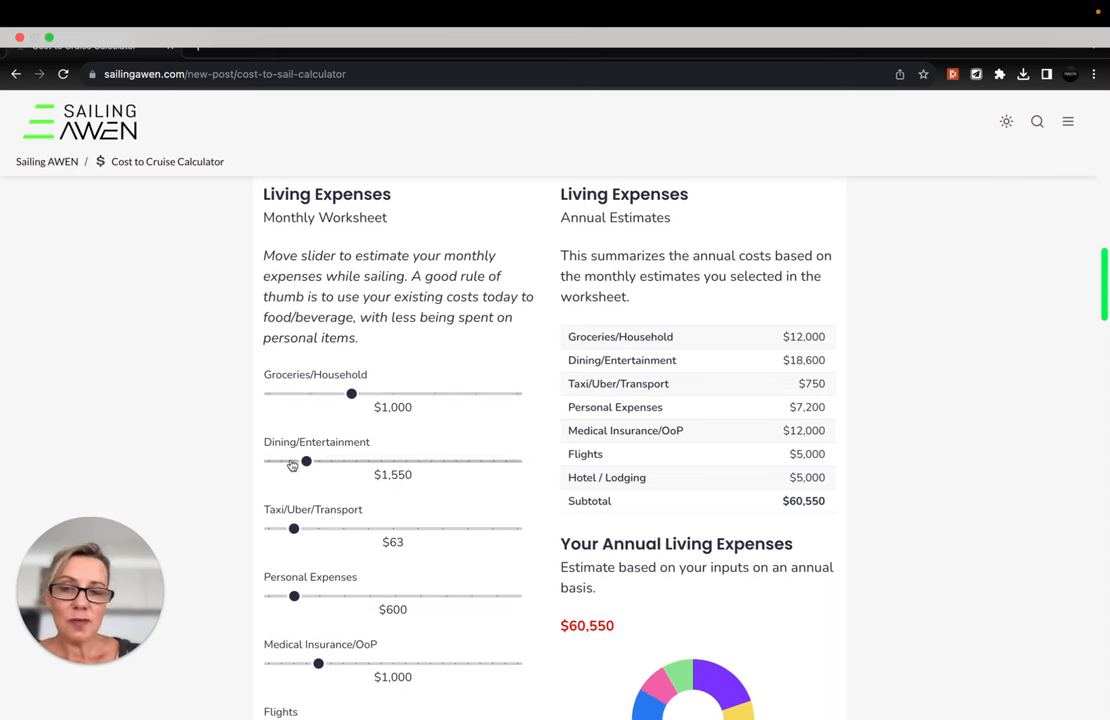
left_click_drag(308, 460, 294, 460)
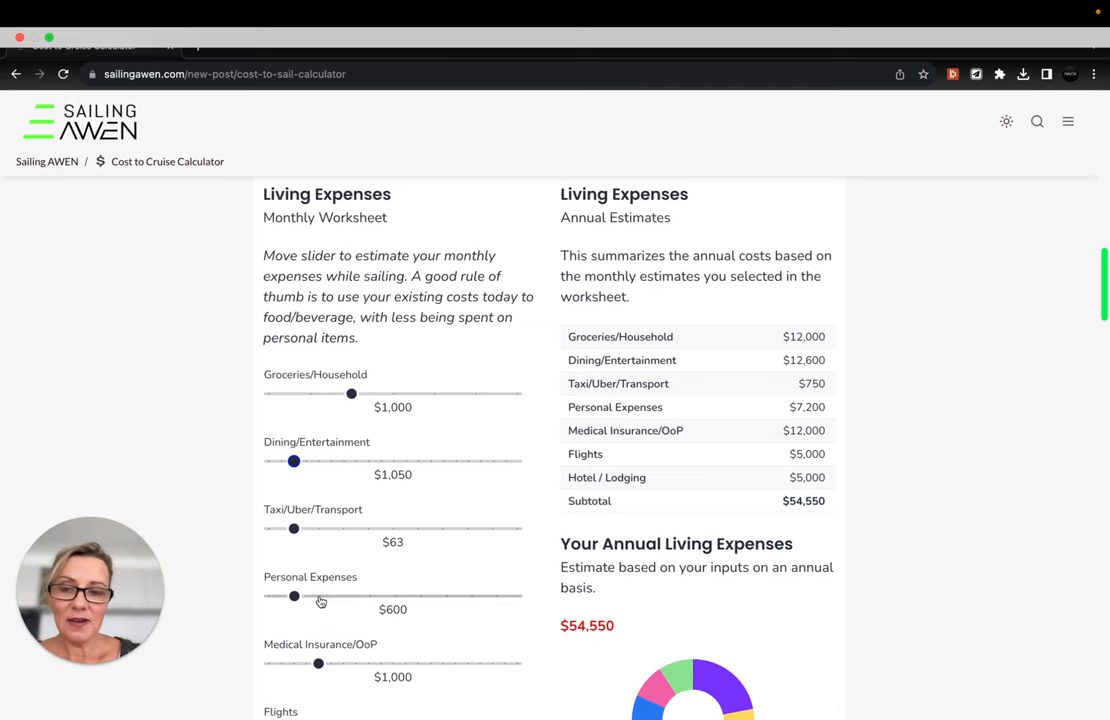
left_click_drag(294, 596, 320, 584)
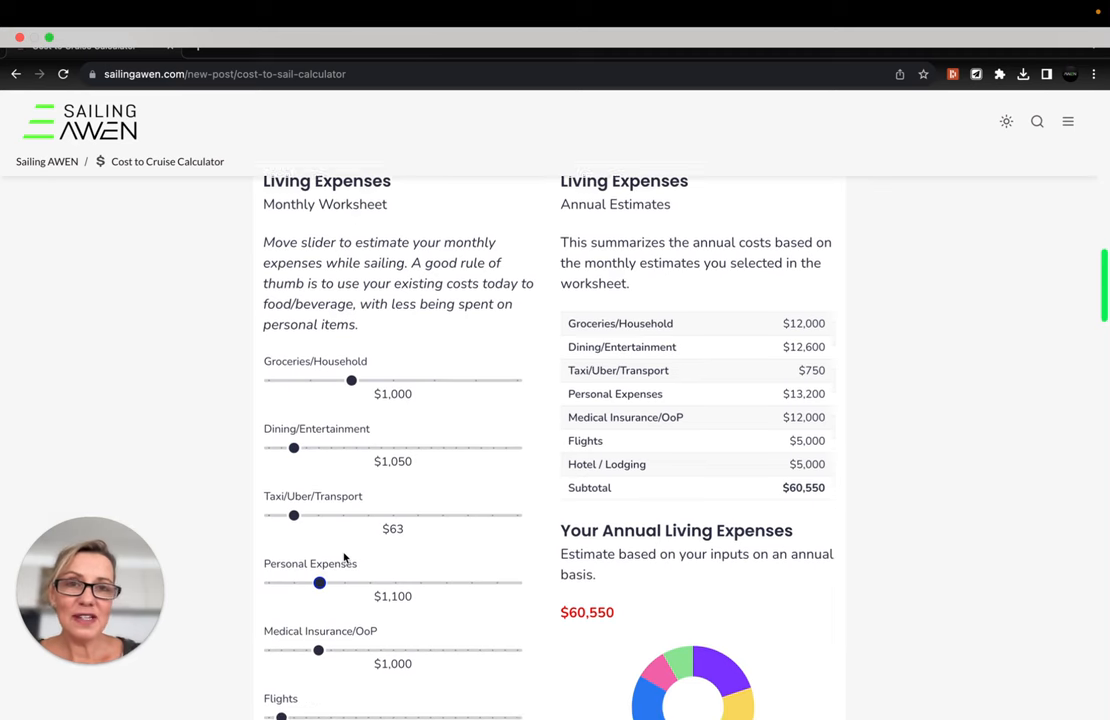
Set monthly Medical Insurance/DoP to $1,250 and Flights to $1,000, giving $70,550 annual living expenses.
scroll("down", 3)
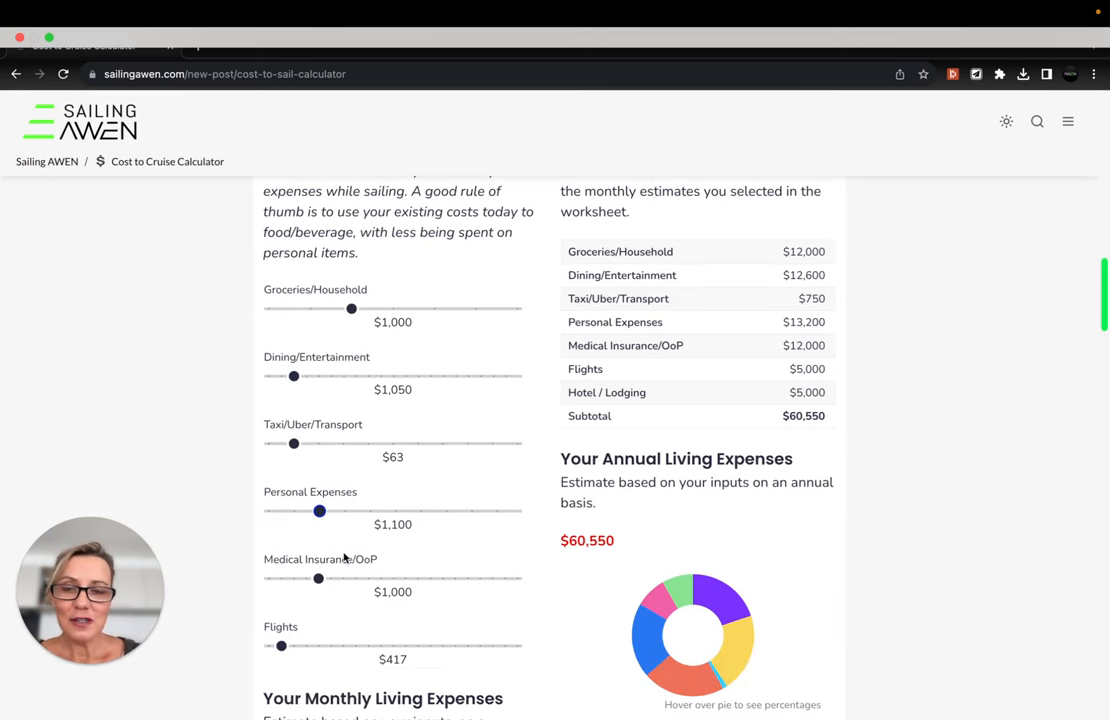
scroll("down", 3)
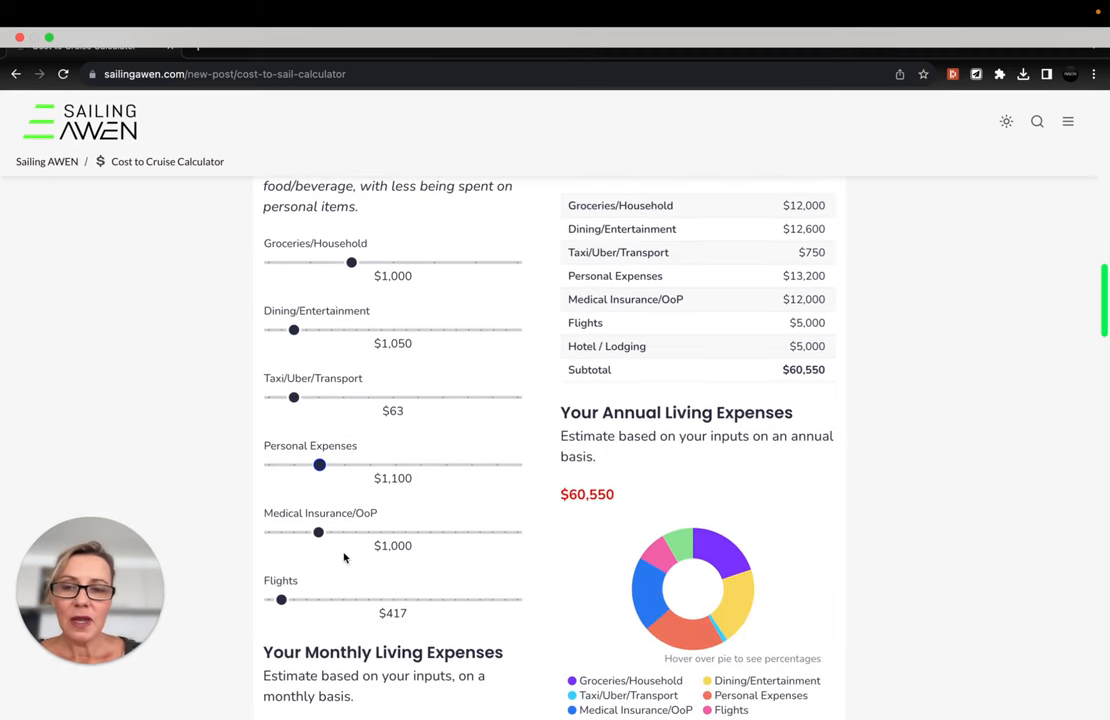
left_click_drag(320, 532, 336, 532)
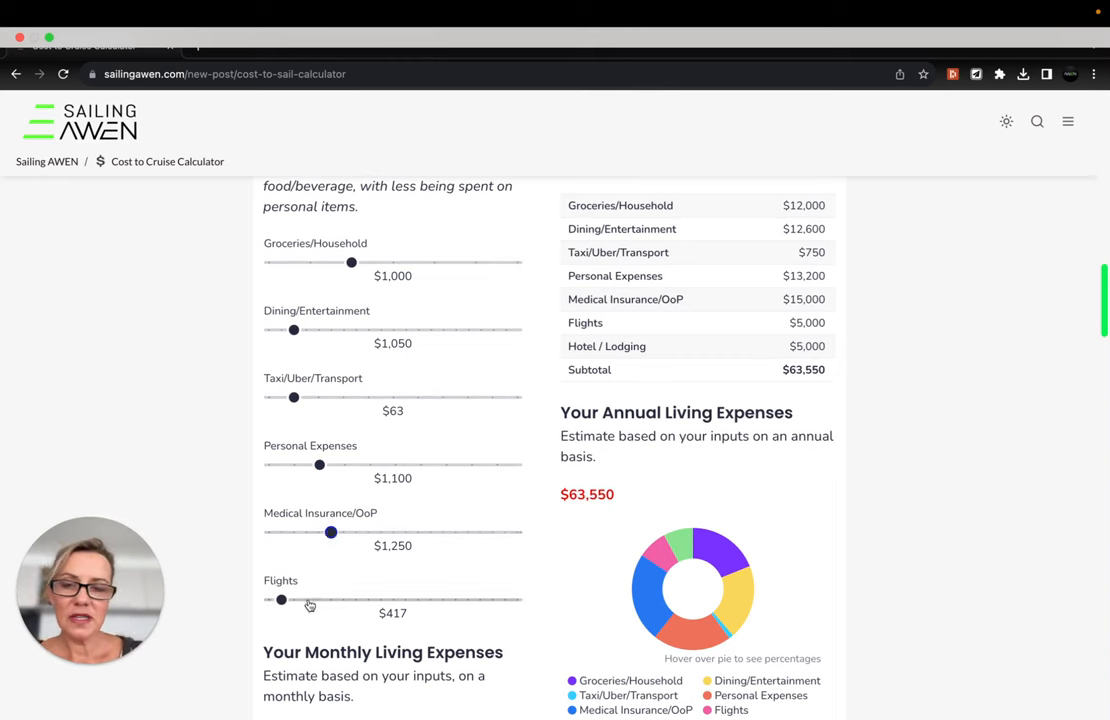
left_click_drag(280, 600, 306, 600)
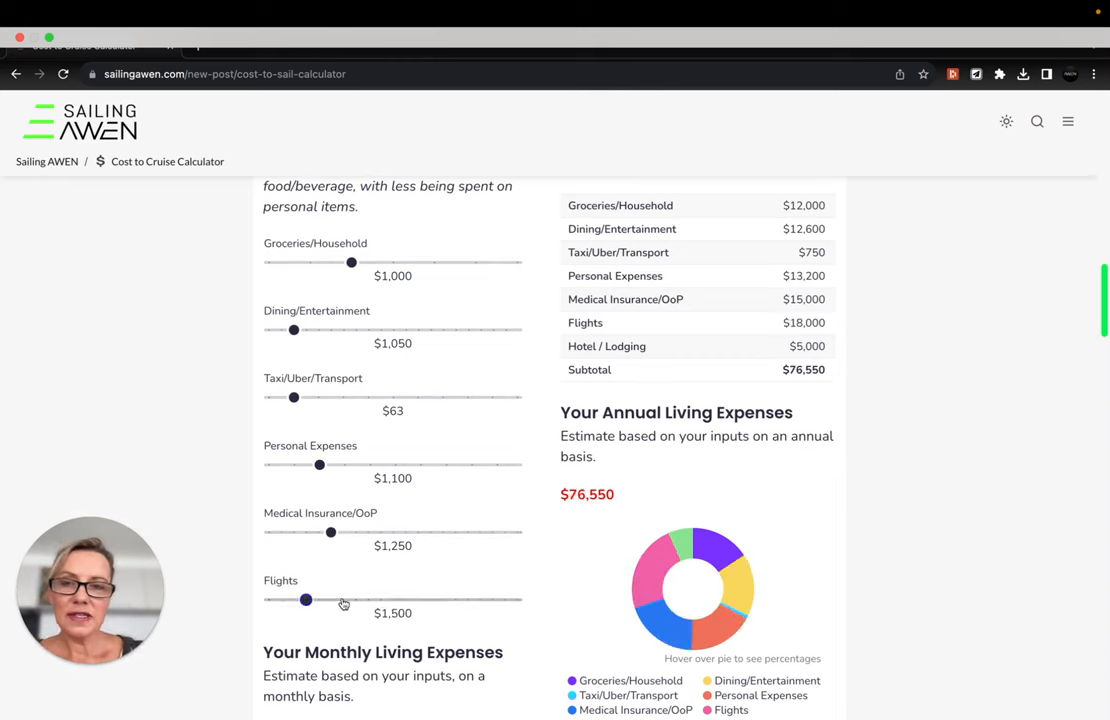
left_click_drag(306, 600, 300, 600)
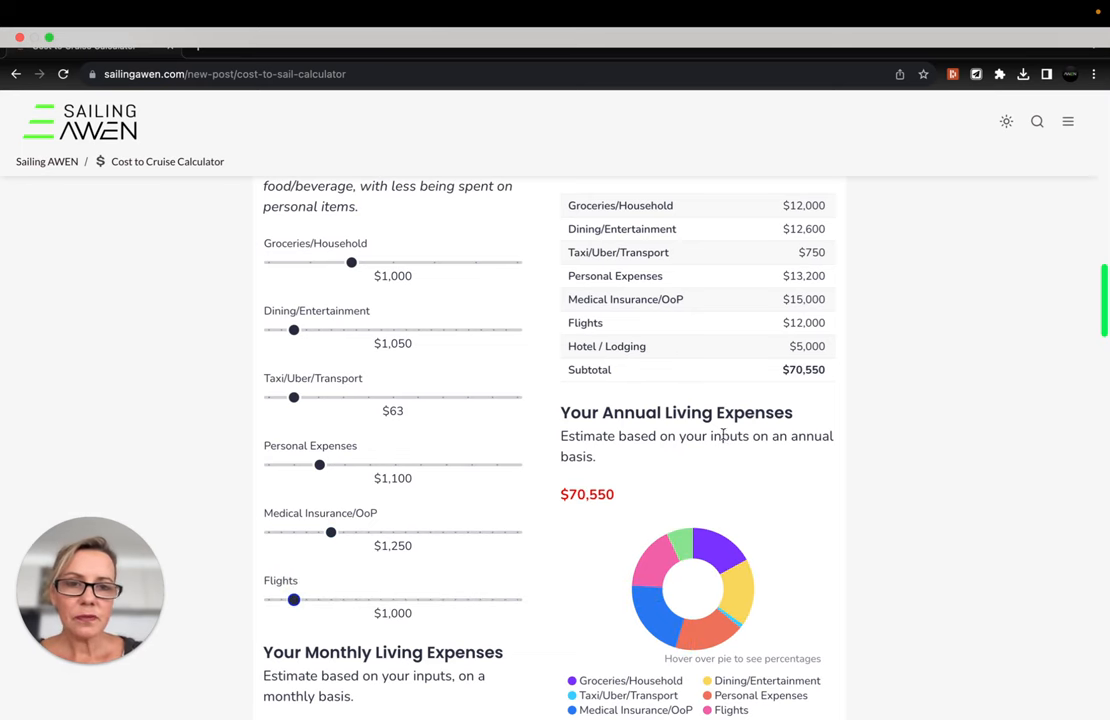
scroll("down", 3)
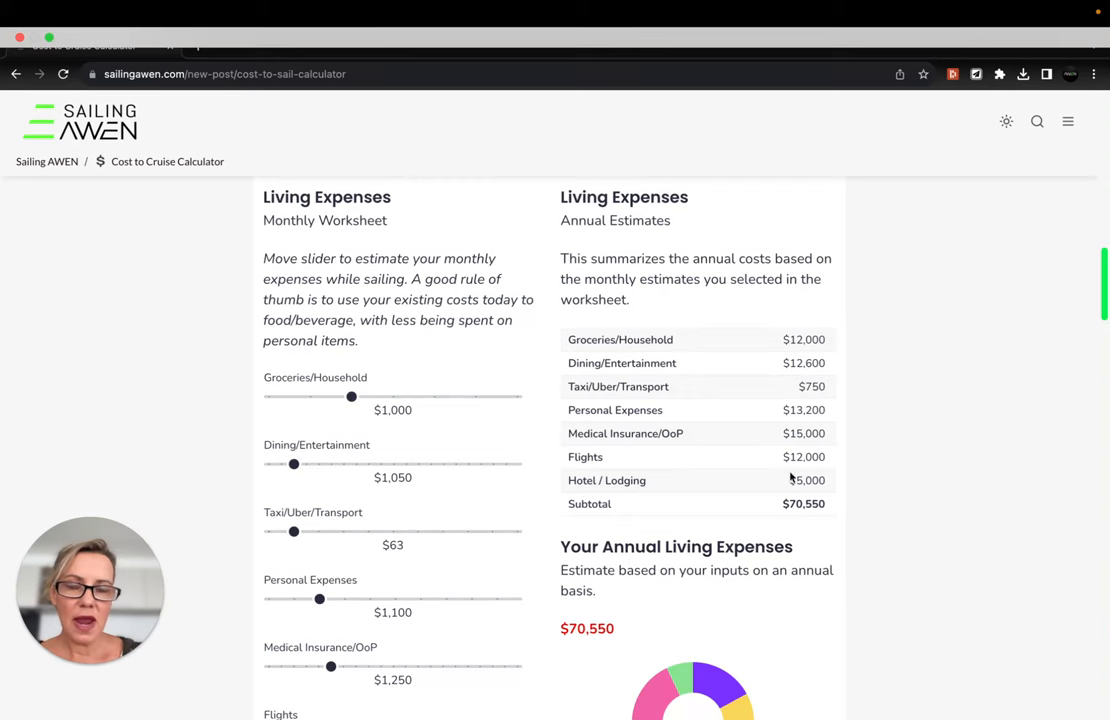
scroll("down", 3)
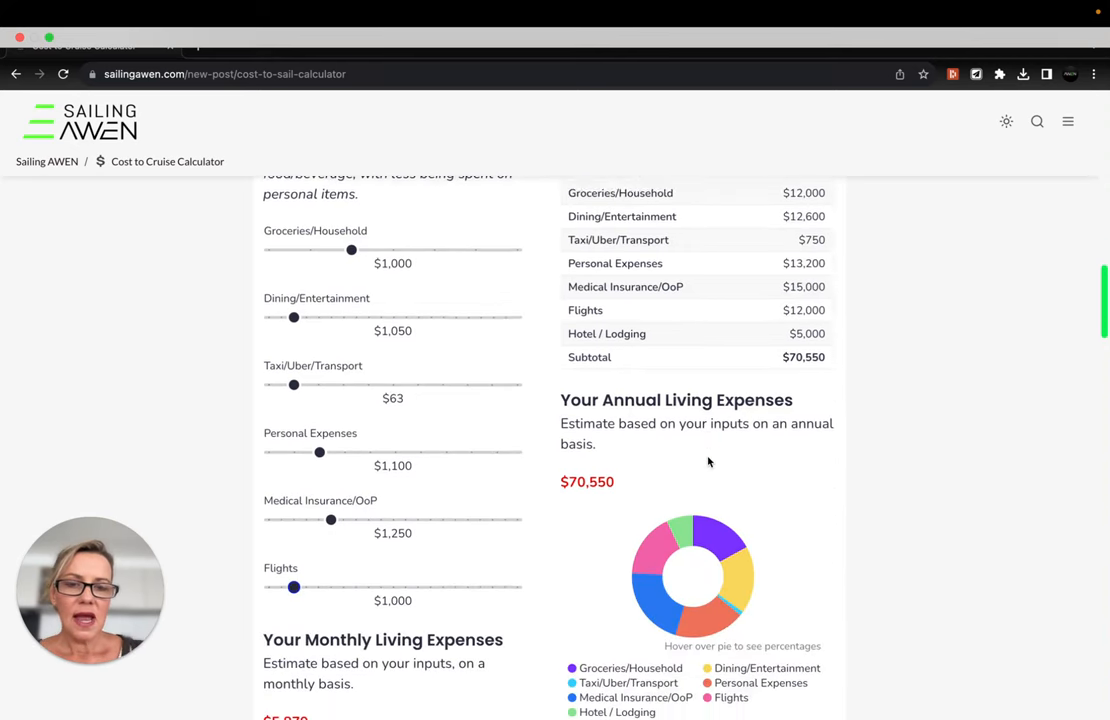
scroll("down", 3)
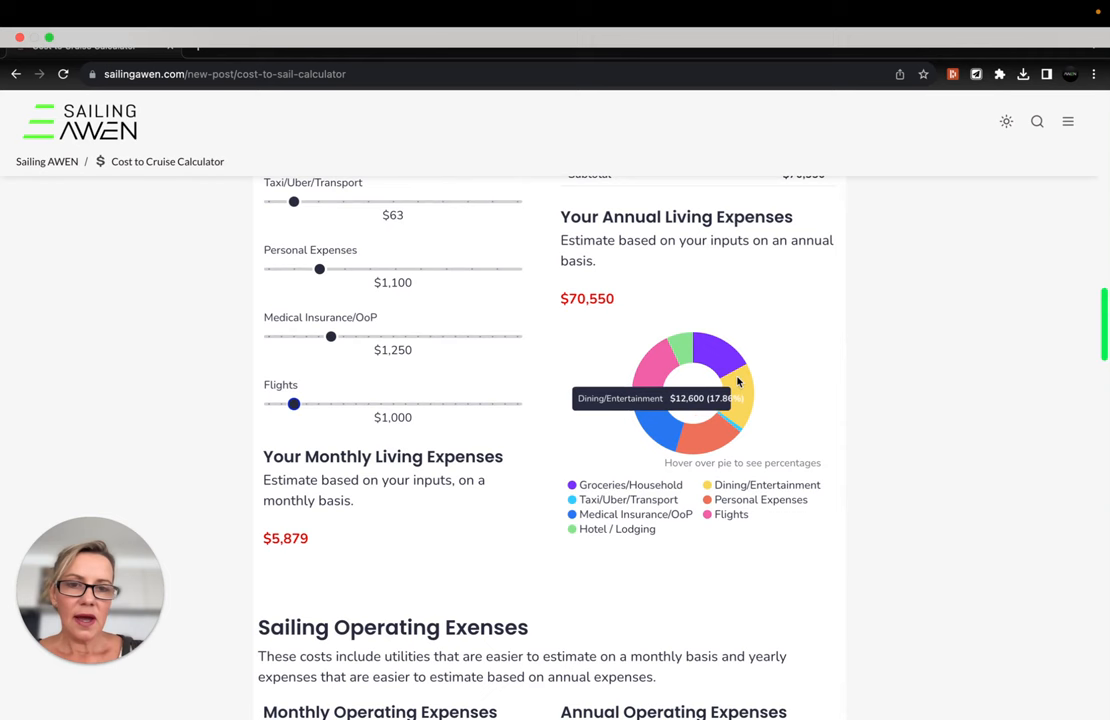
mouse_move(656, 420)
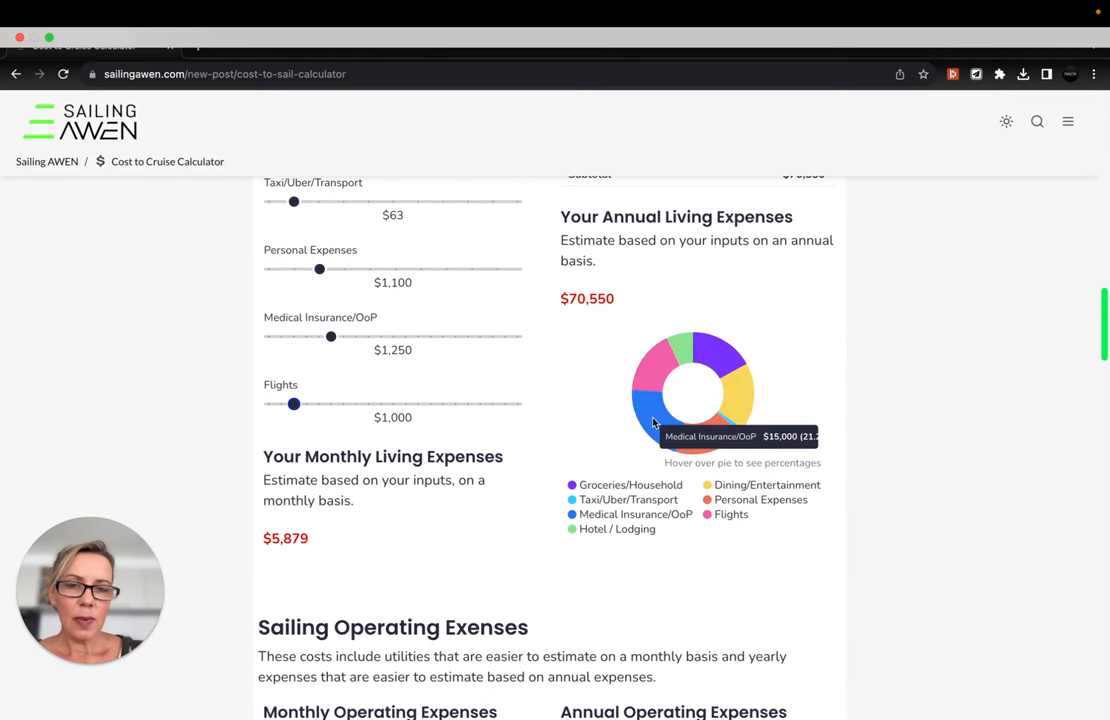
mouse_move(640, 432)
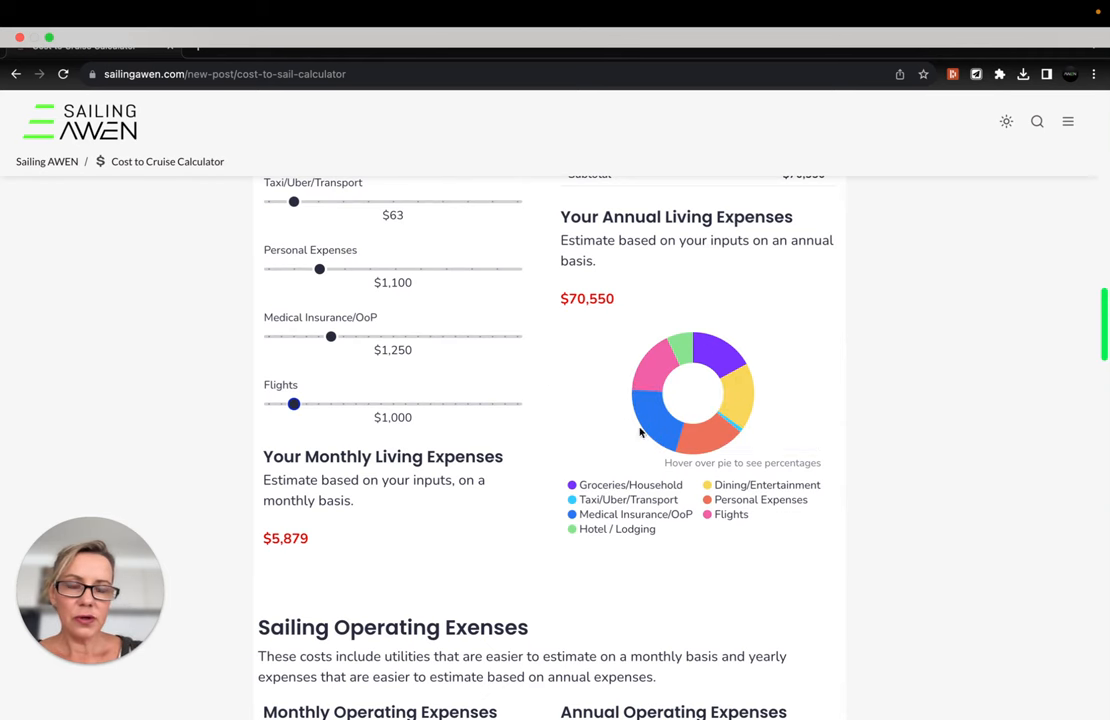
mouse_move(588, 424)
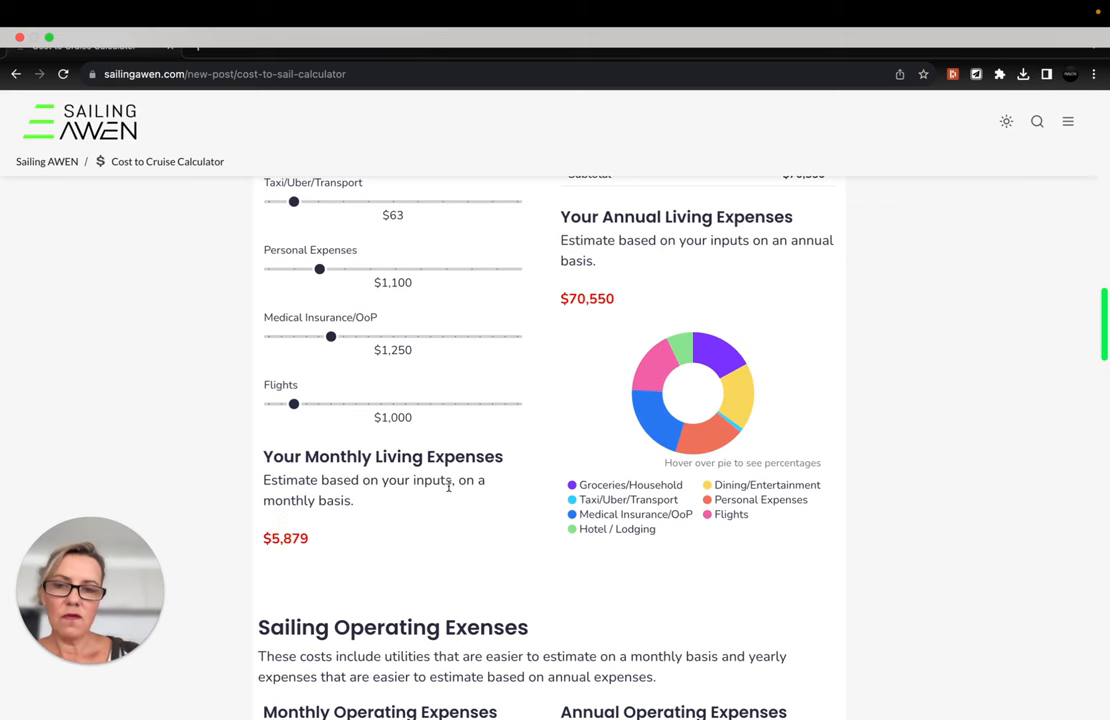
scroll("down", 3)
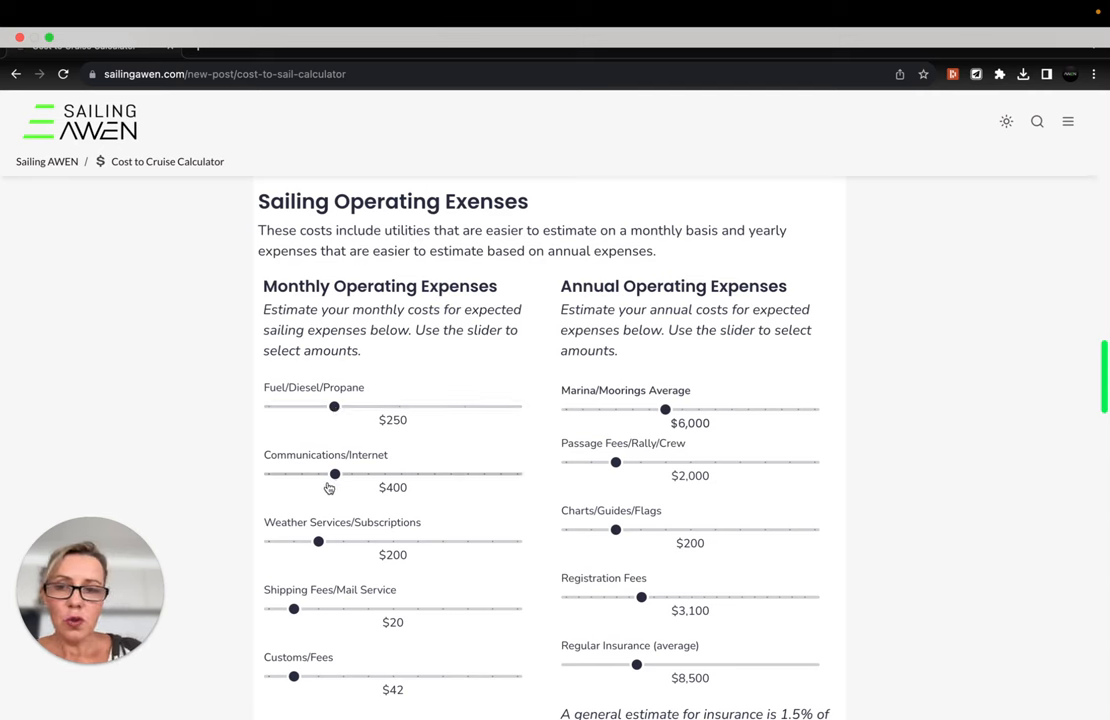
Set Communications/Internet to $300 monthly and Registration Fees to $2,100, totalling $28,540 operating expenses.
left_click_drag(336, 474, 320, 474)
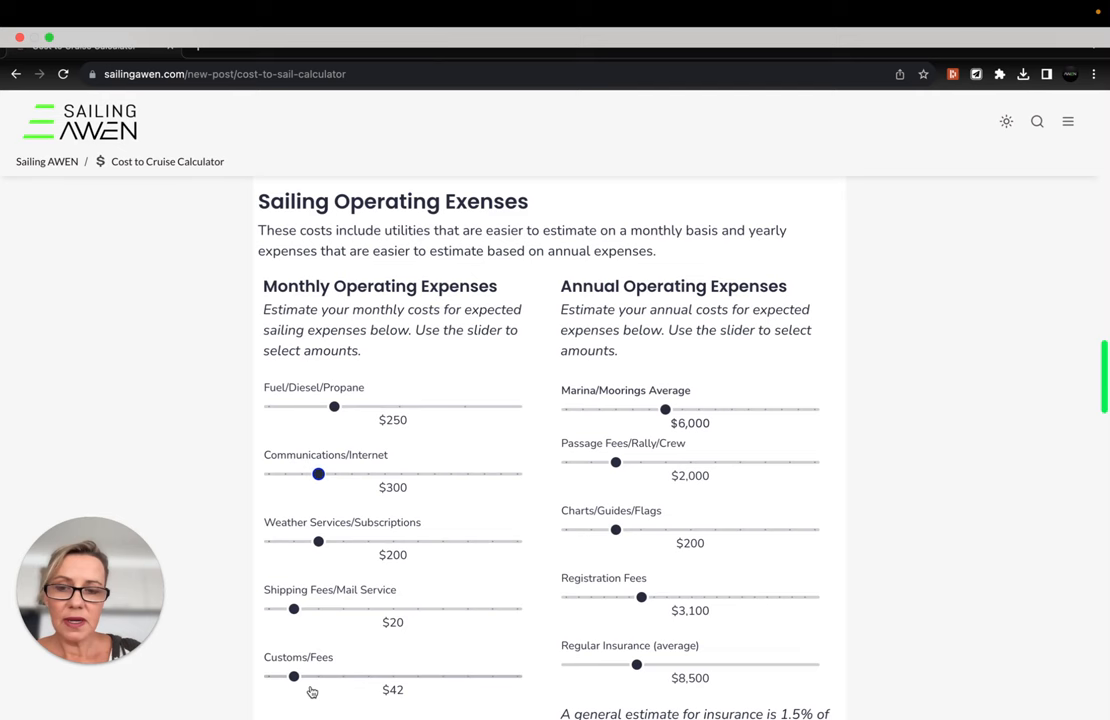
mouse_move(394, 566)
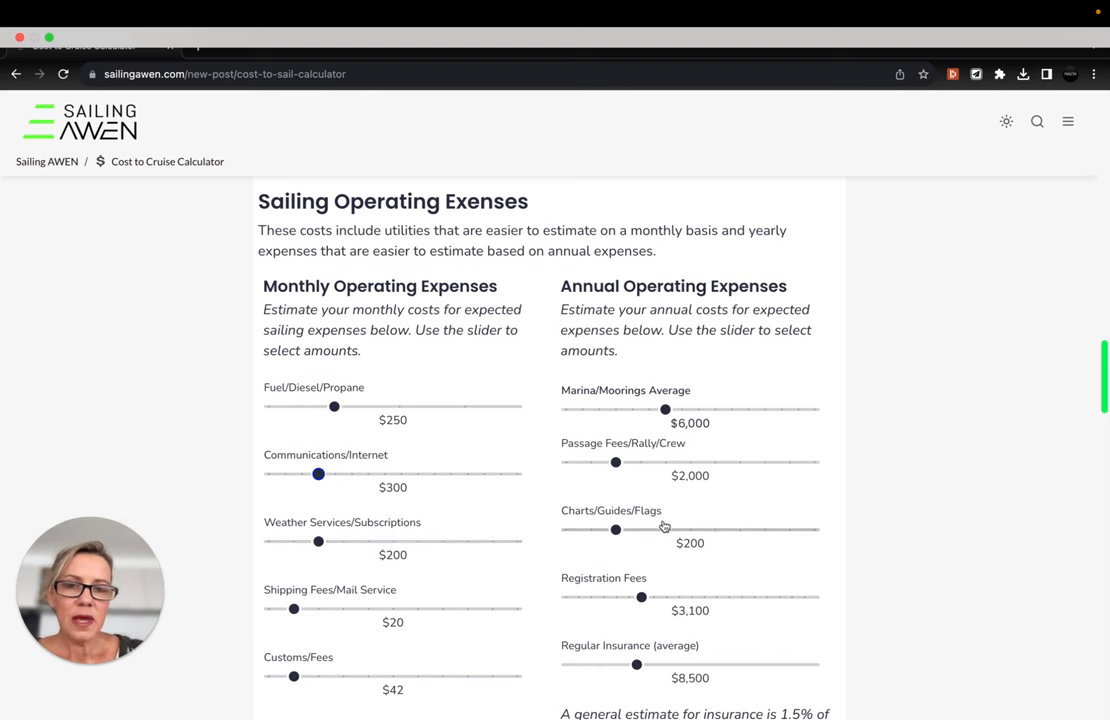
mouse_move(646, 424)
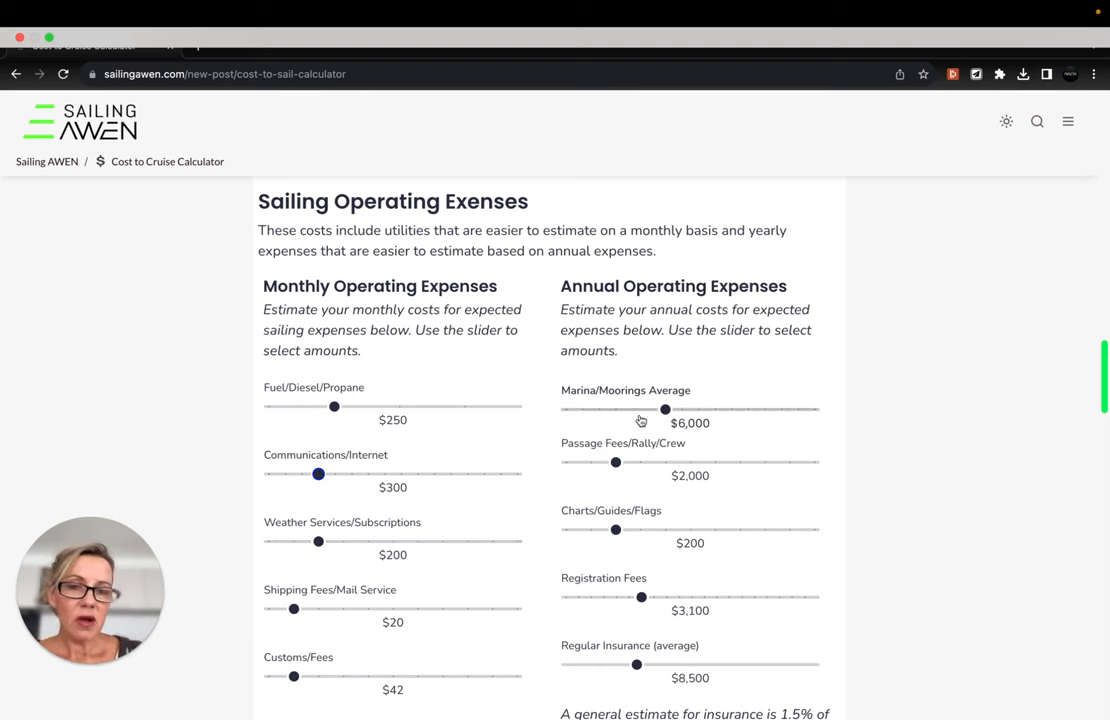
mouse_move(636, 468)
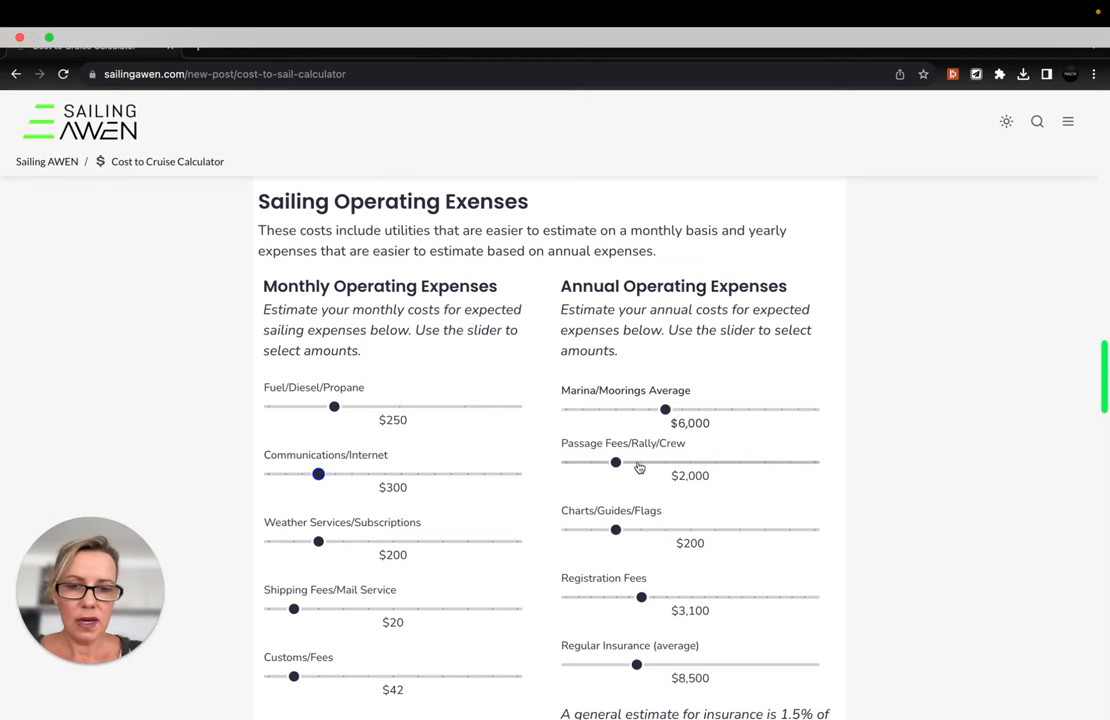
scroll("down", 3)
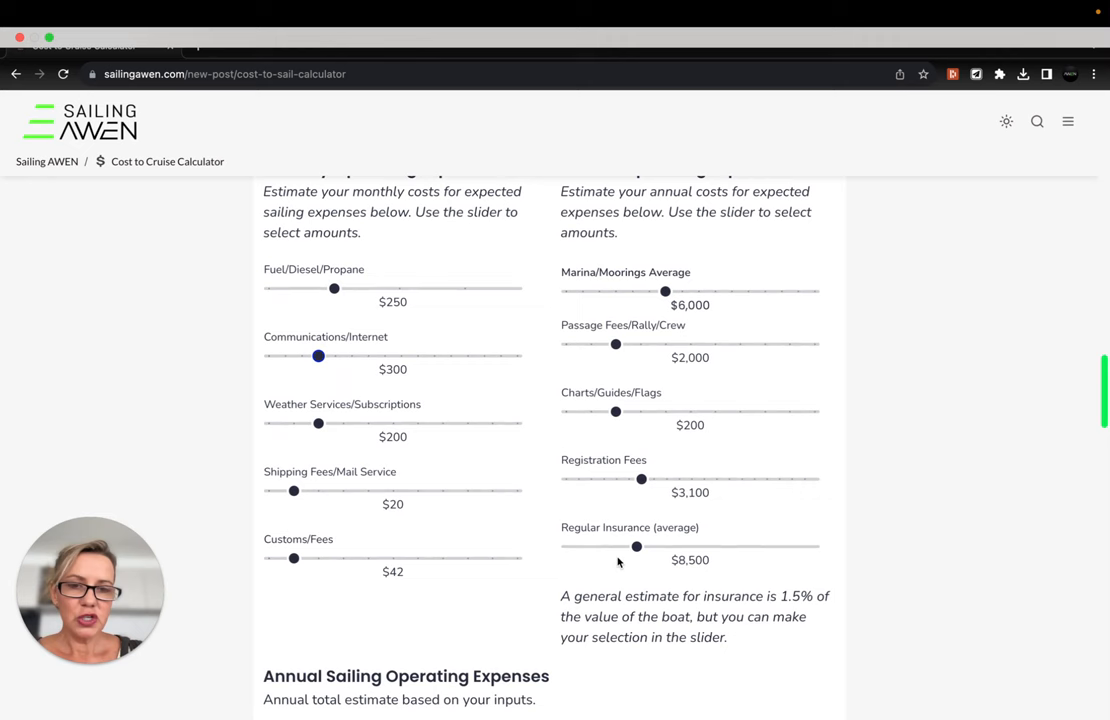
left_click_drag(640, 480, 616, 480)
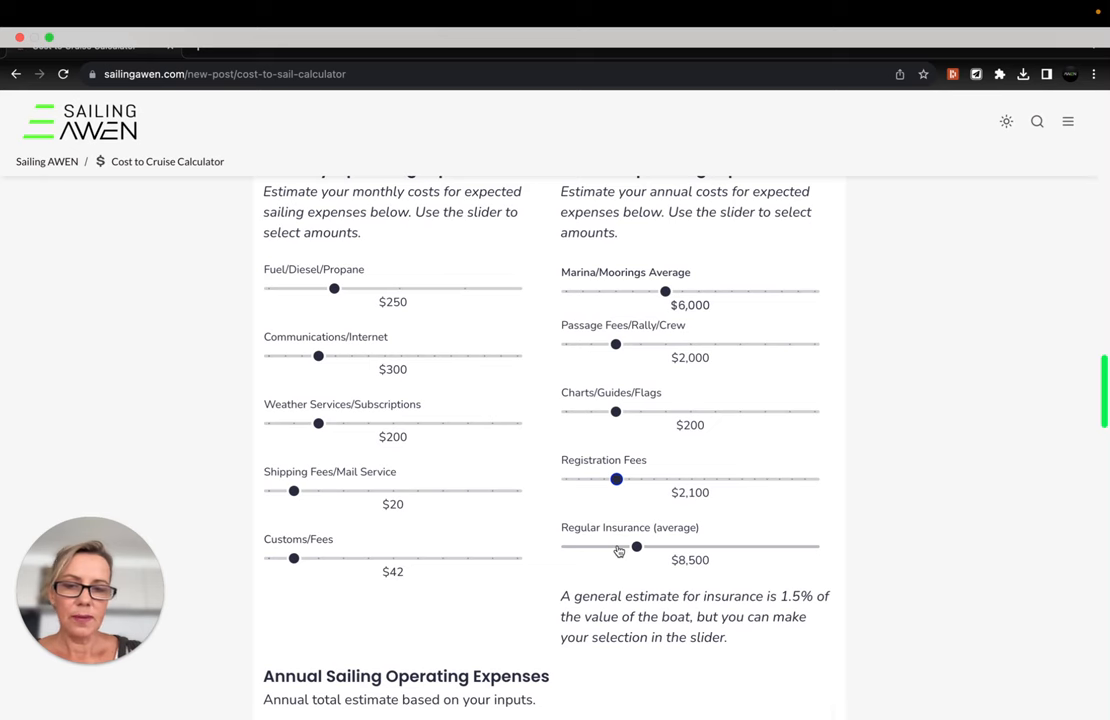
scroll("down", 3)
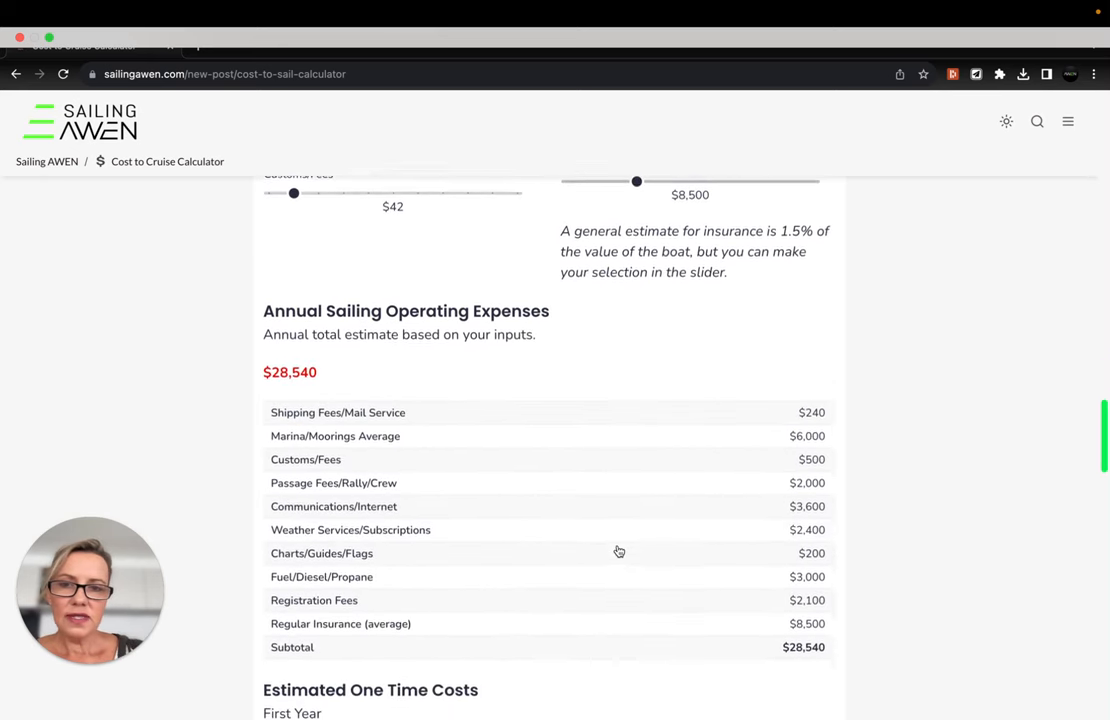
scroll("down", 3)
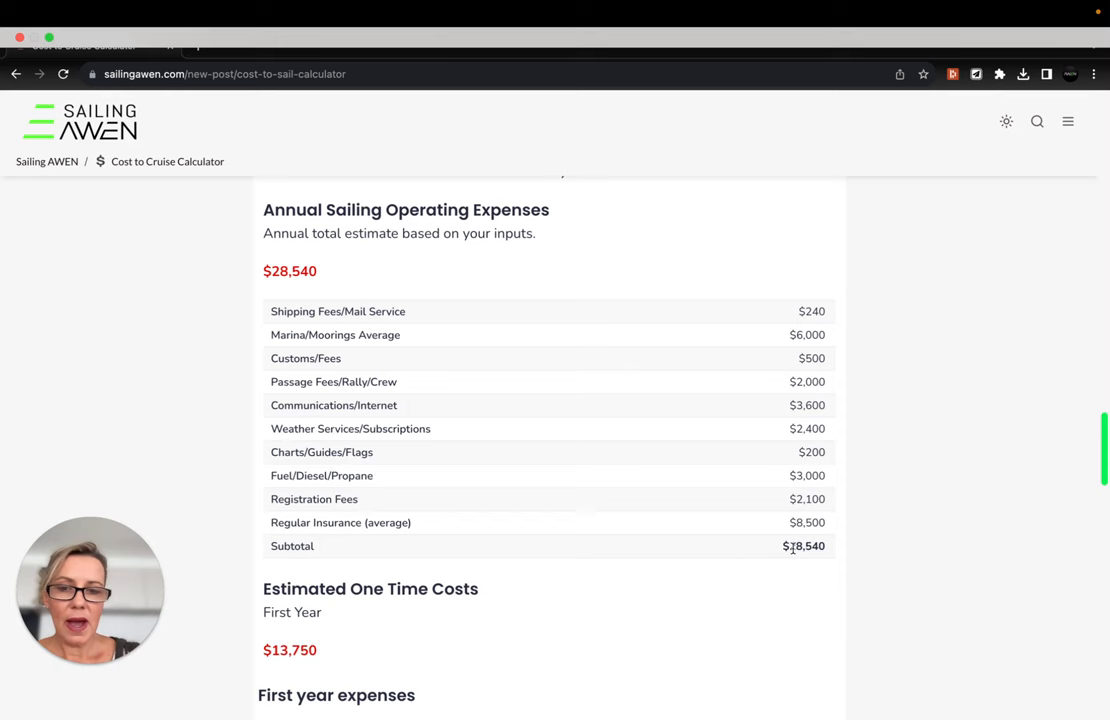
scroll("down", 3)
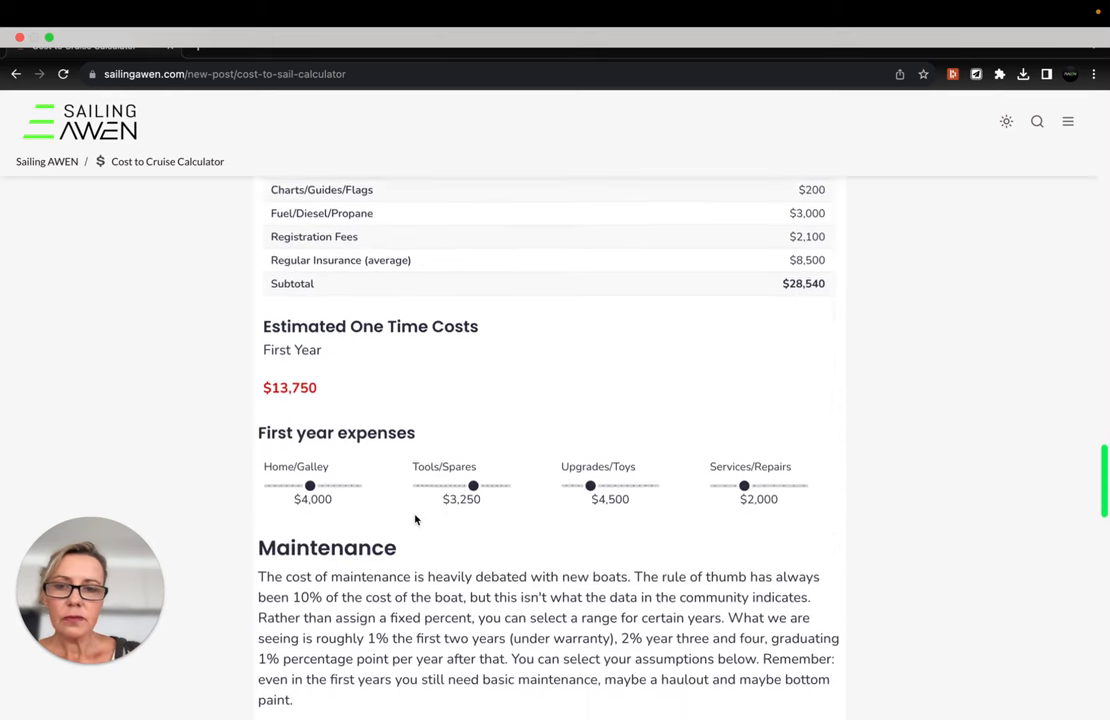
Set first-year Home/Galley $3,000, Tools/Spares $2,250, Upgrades/Toys $2,500, keeping Services/Repairs at $2,000.
scroll("down", 3)
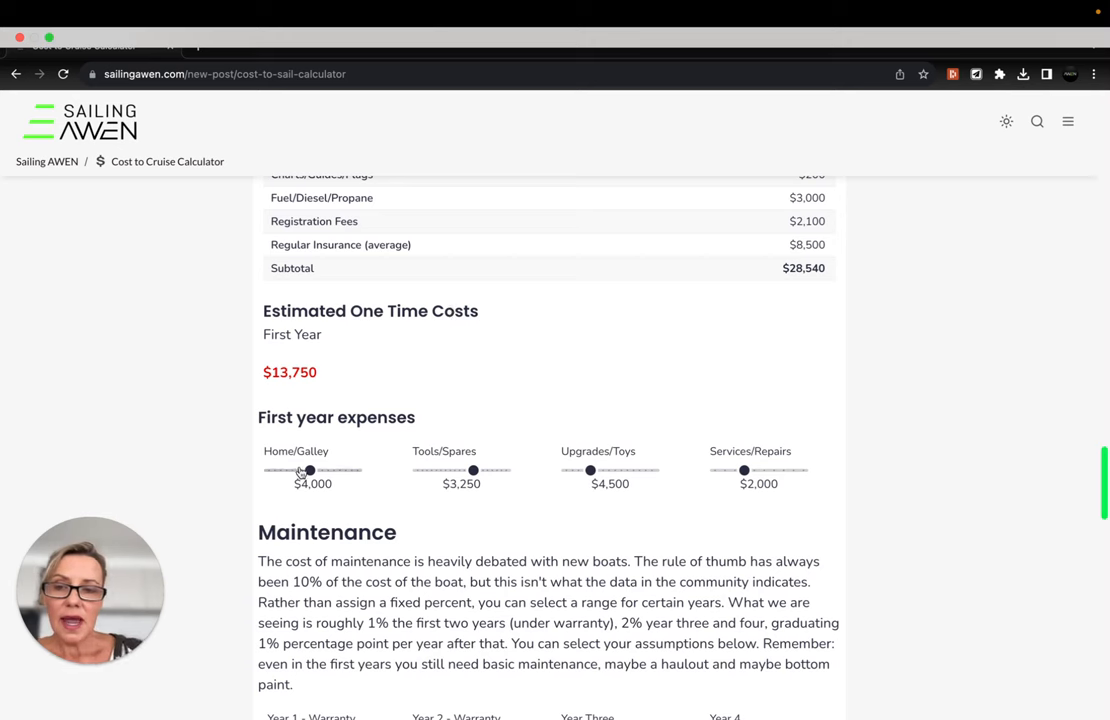
left_click_drag(308, 470, 300, 470)
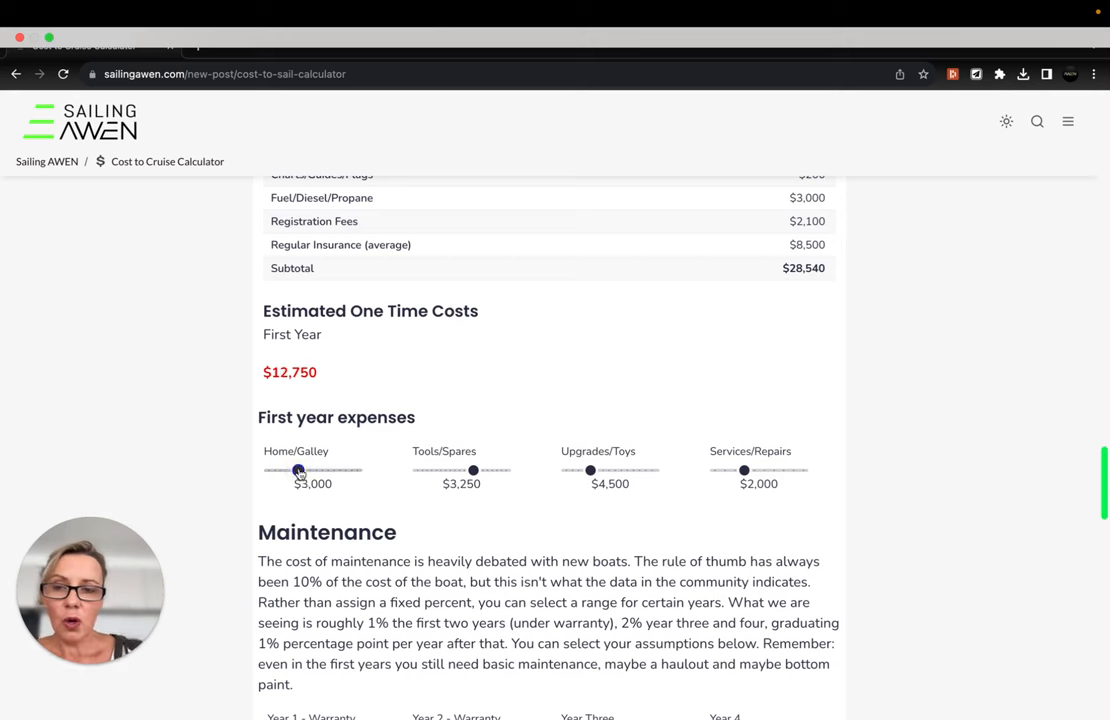
left_click_drag(472, 470, 456, 470)
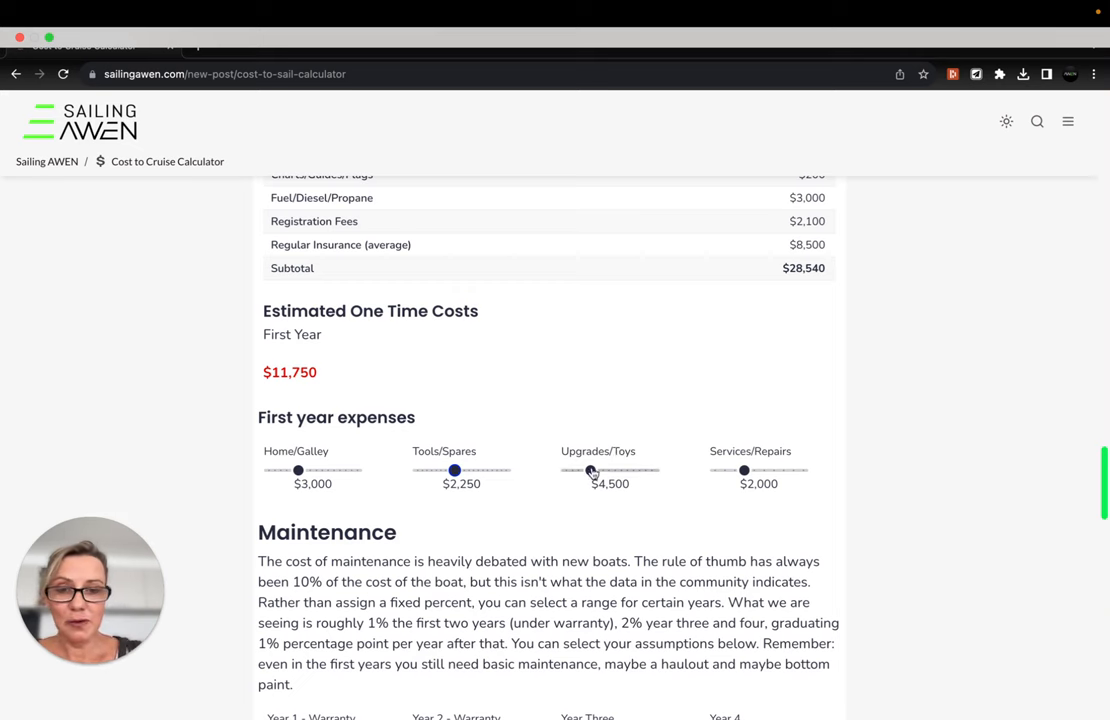
left_click_drag(592, 470, 578, 470)
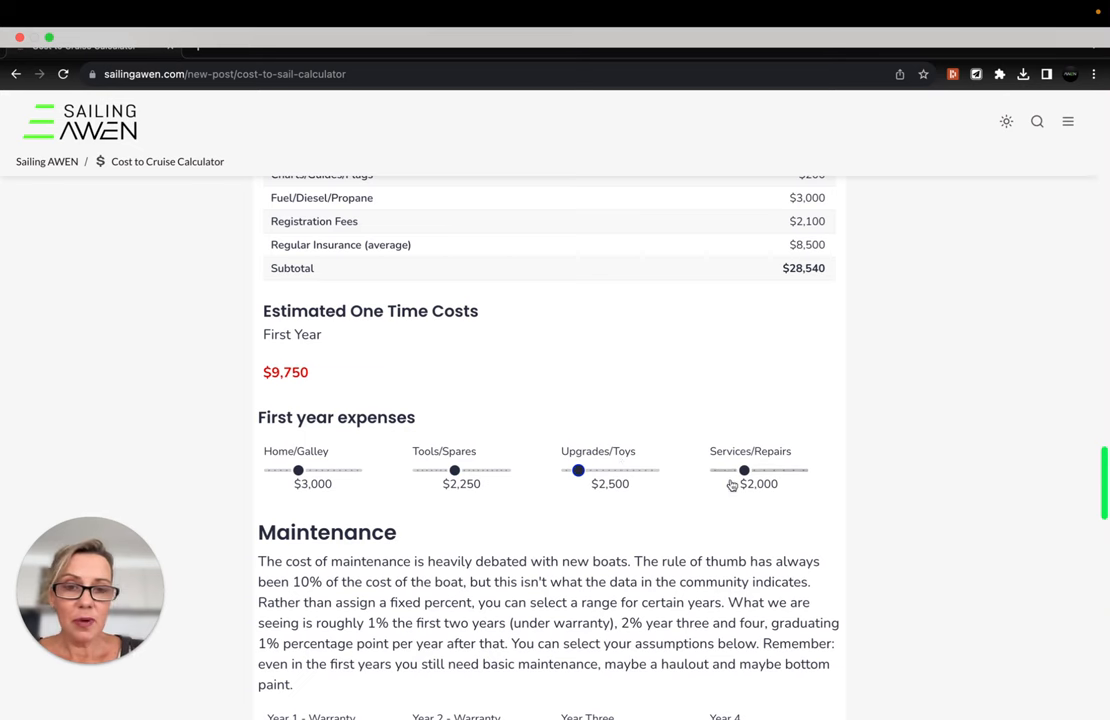
left_click_drag(744, 470, 764, 470)
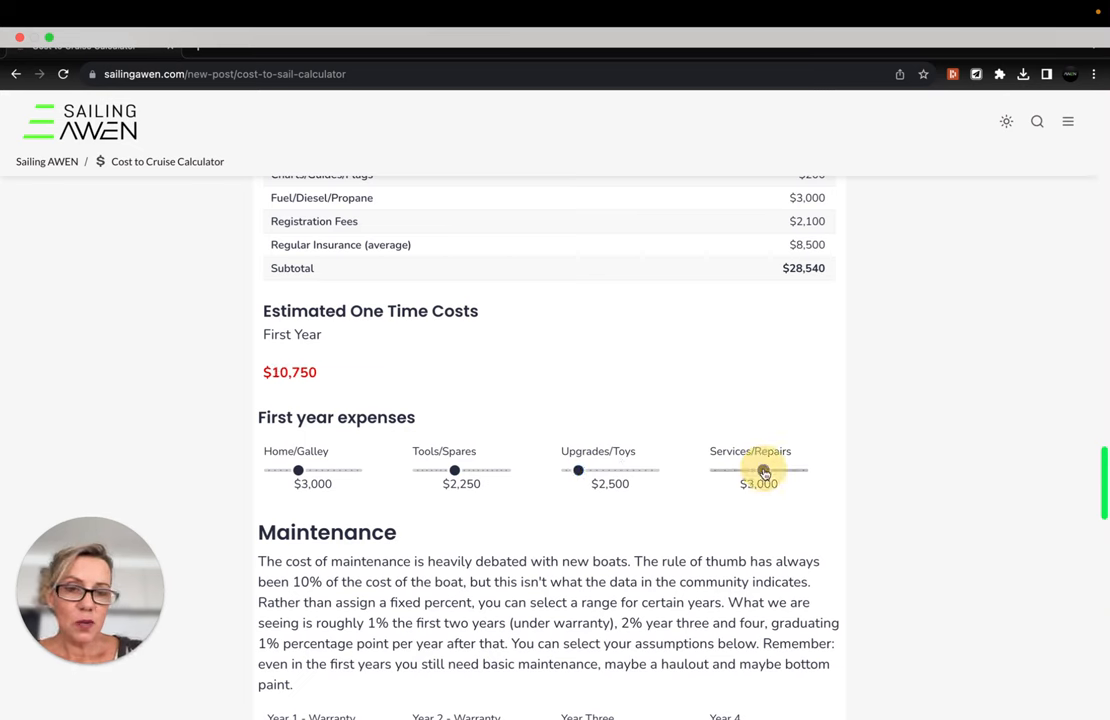
left_click_drag(764, 470, 744, 470)
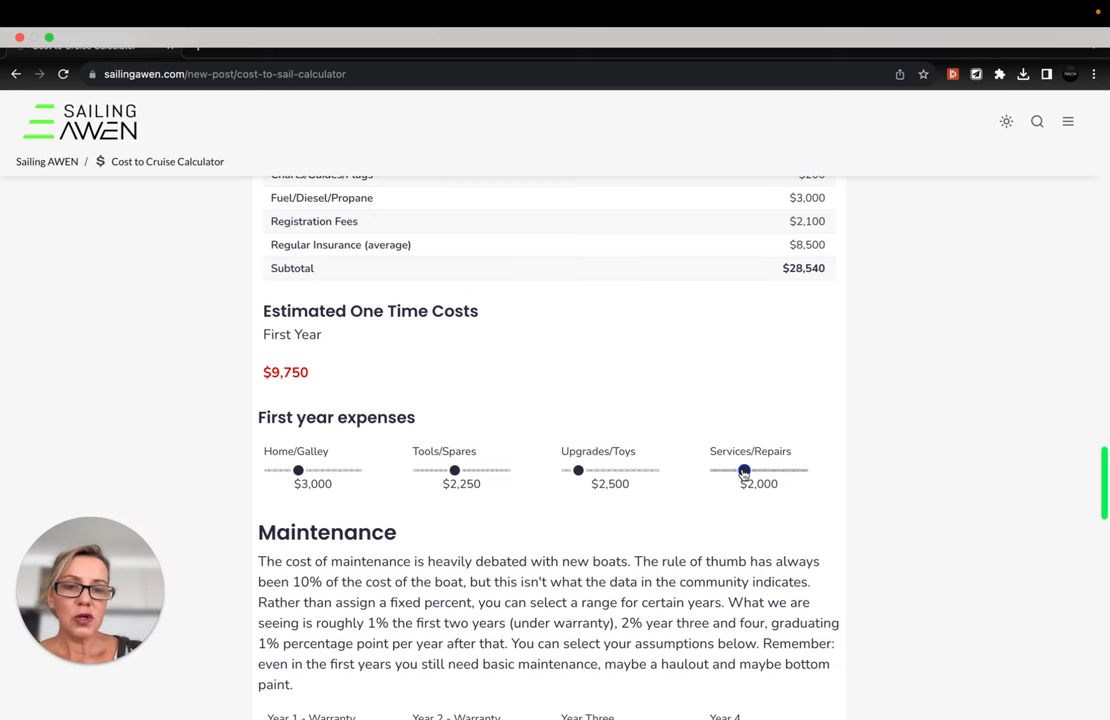
scroll("down", 3)
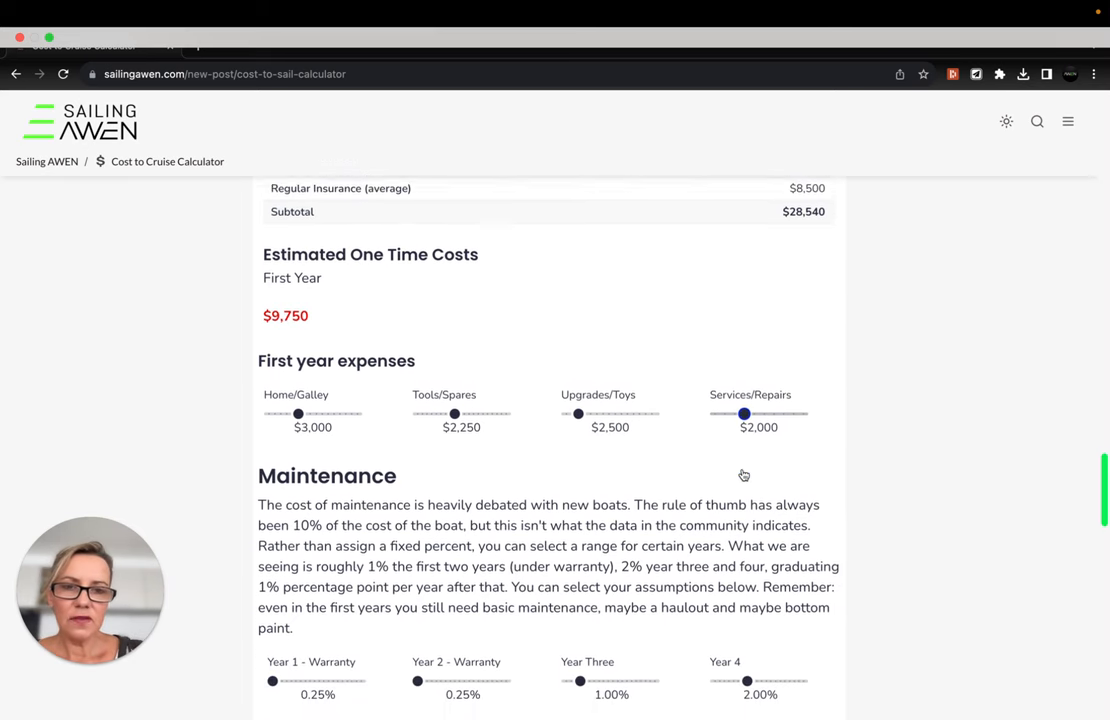
scroll("down", 3)
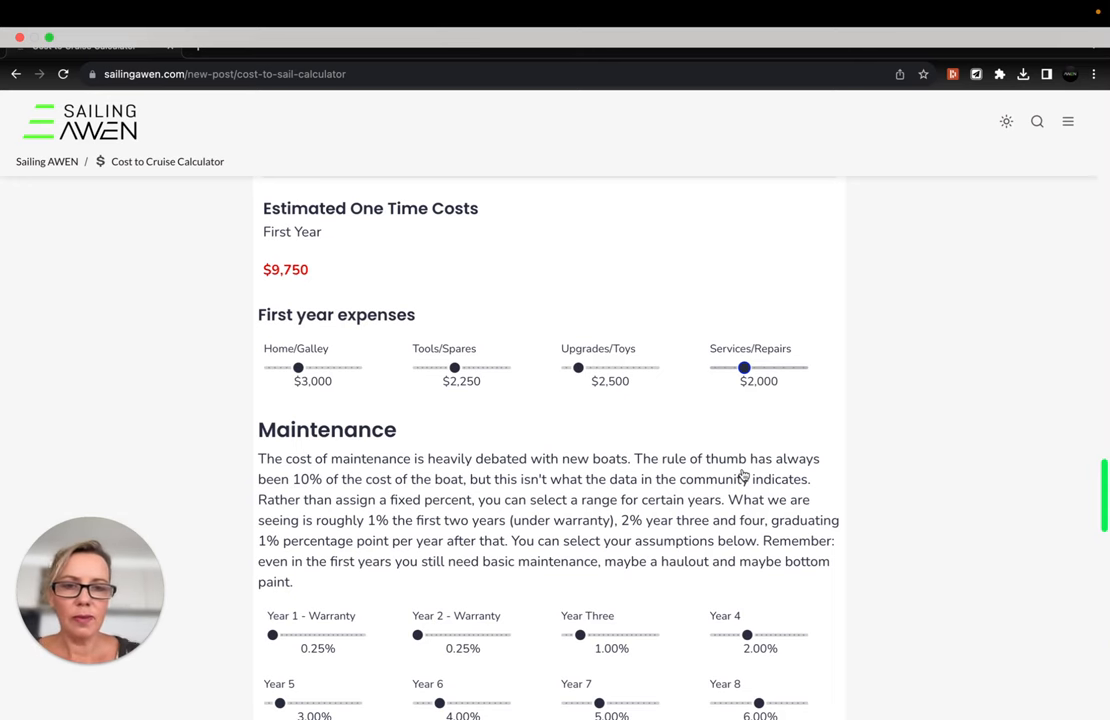
scroll("down", 3)
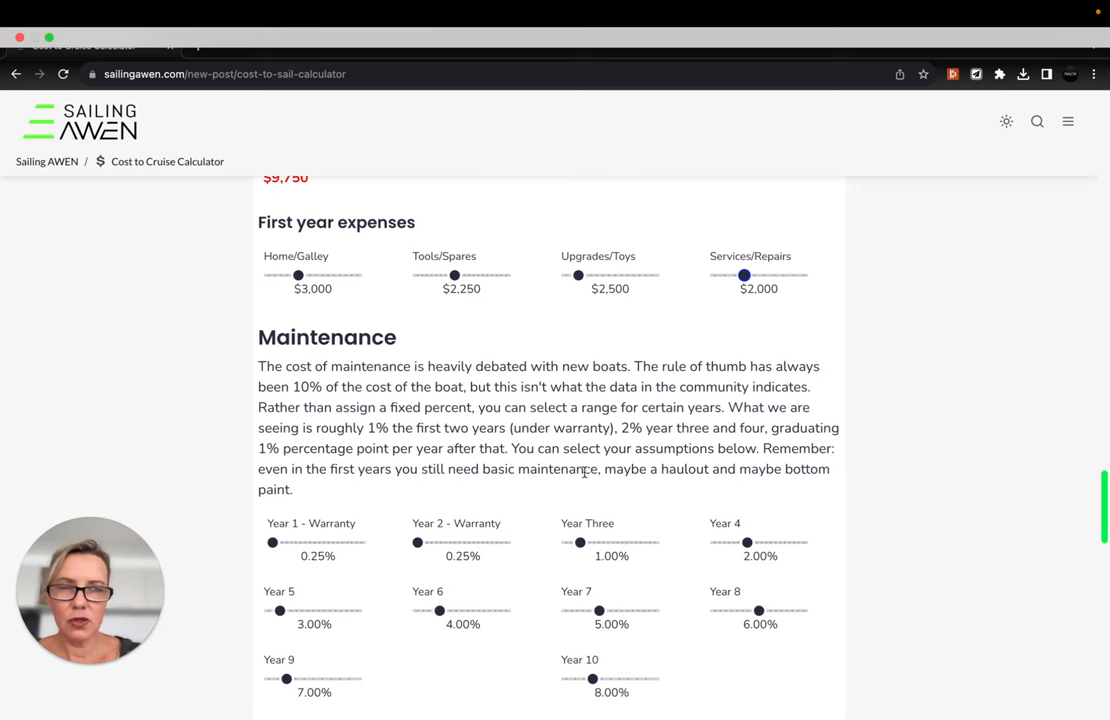
scroll("down", 3)
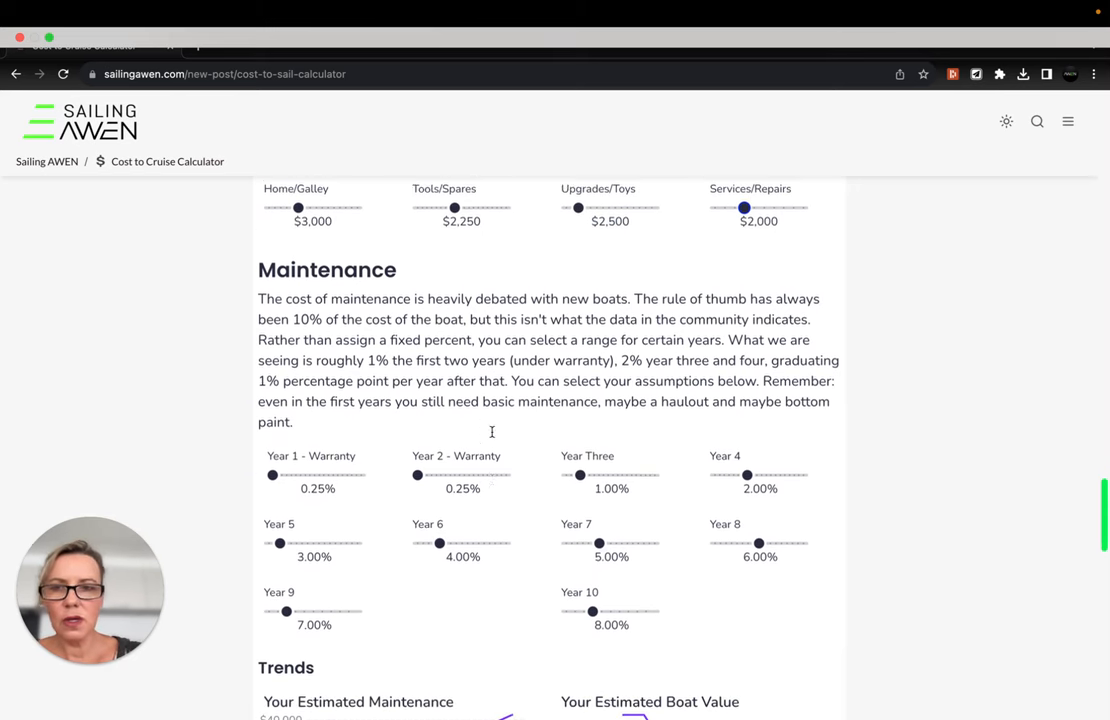
scroll("down", 3)
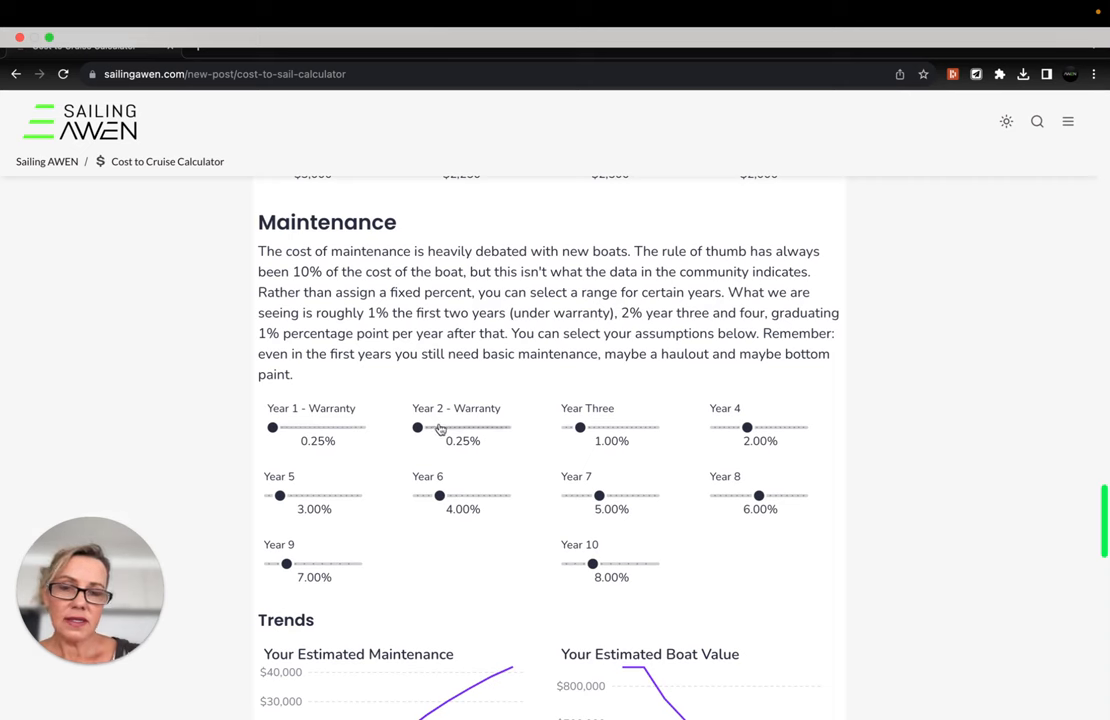
mouse_move(356, 432)
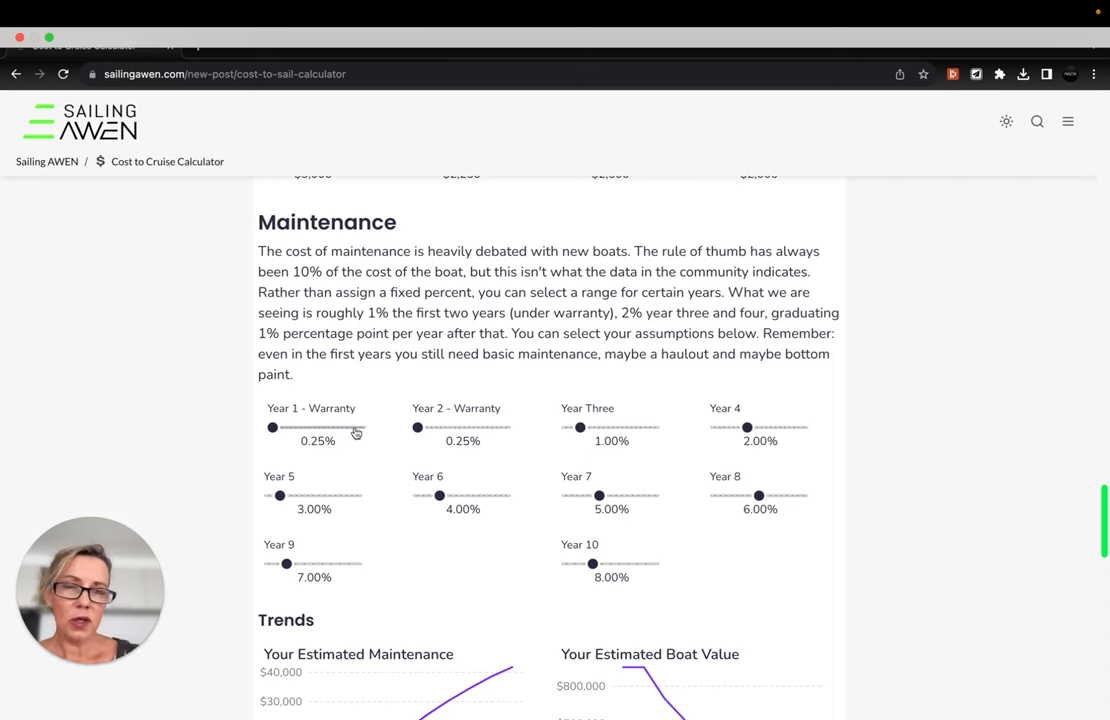
mouse_move(430, 446)
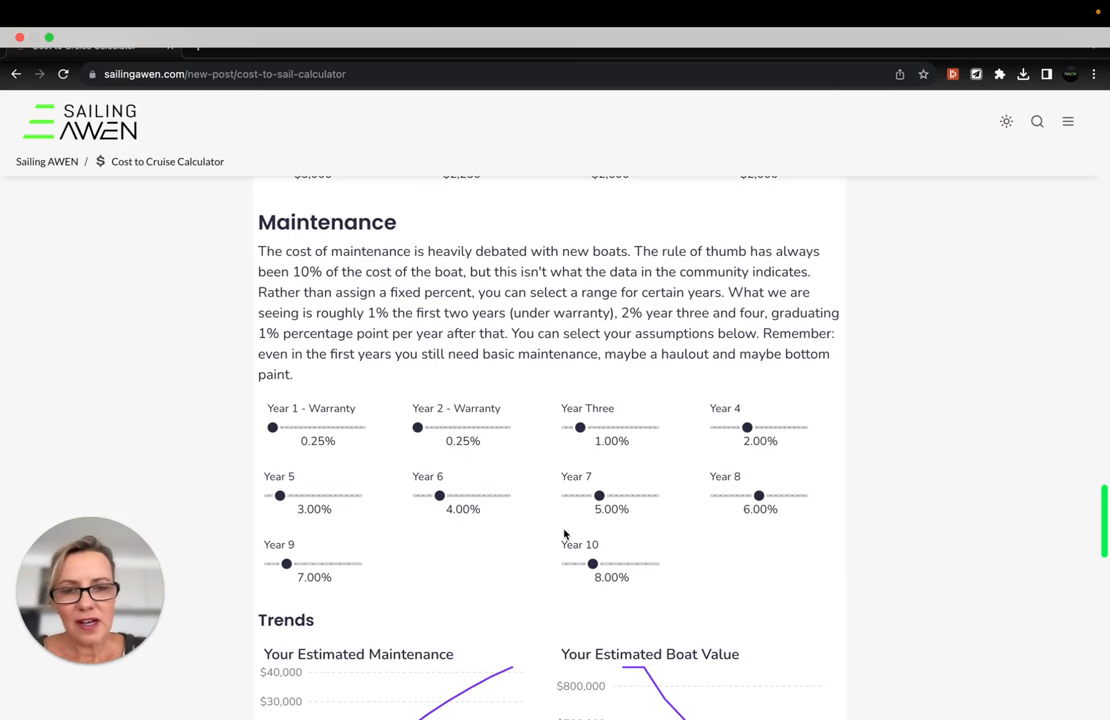
mouse_move(624, 464)
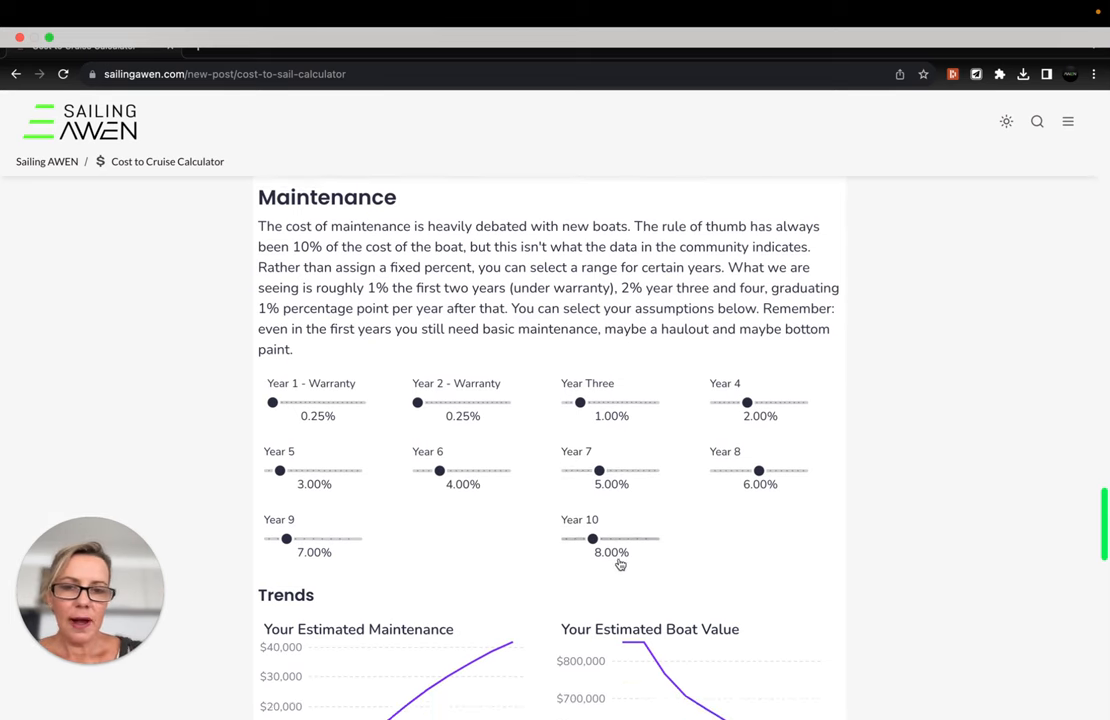
scroll("down", 3)
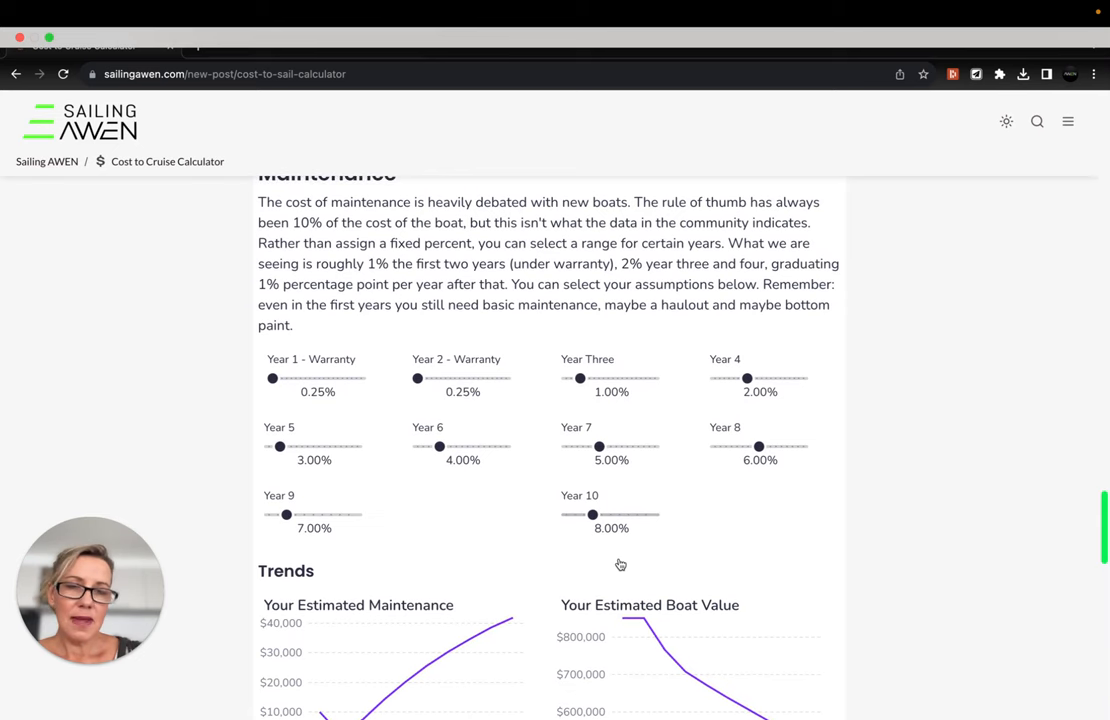
mouse_move(544, 504)
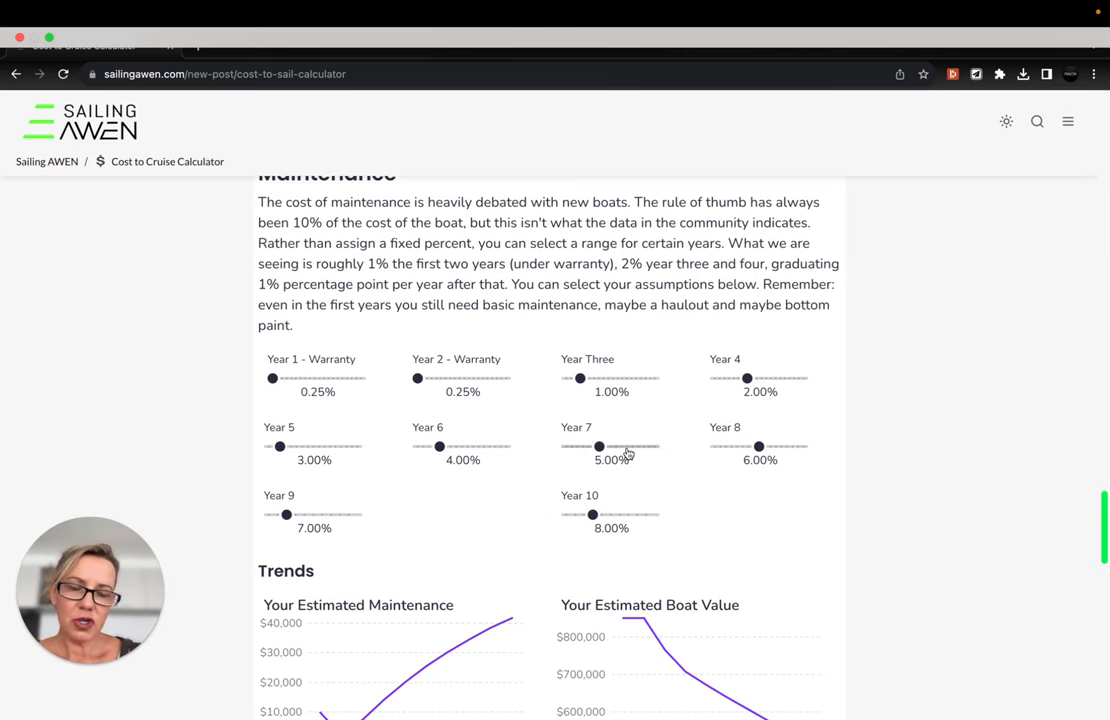
scroll("down", 3)
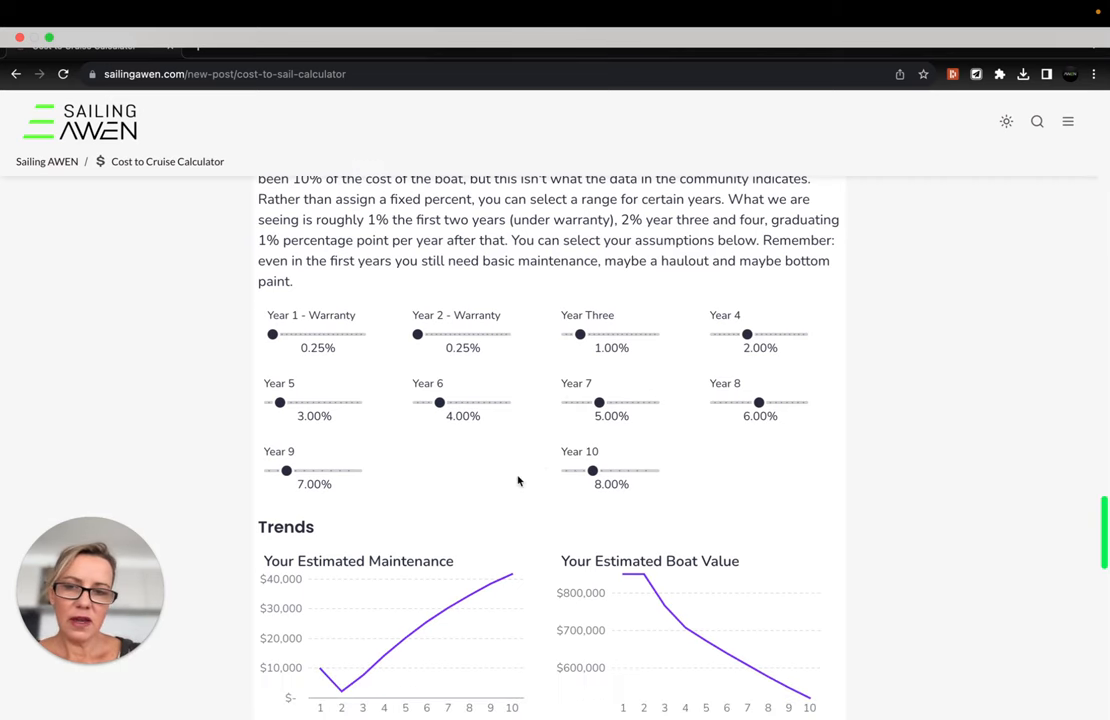
scroll("down", 3)
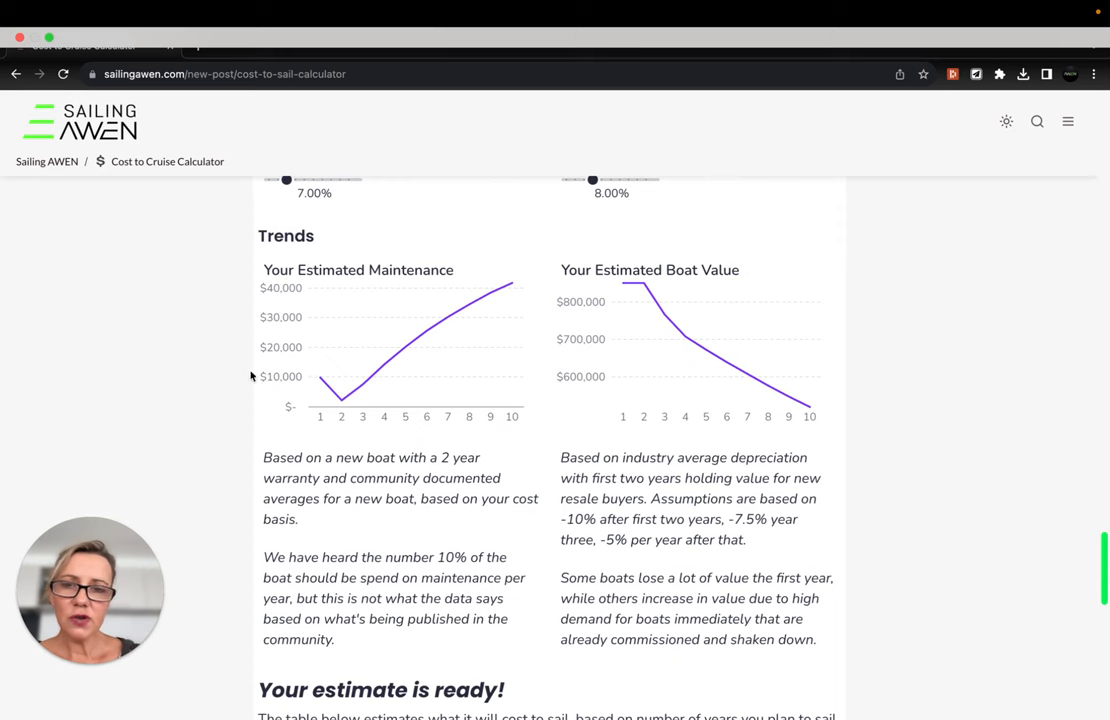
mouse_move(408, 516)
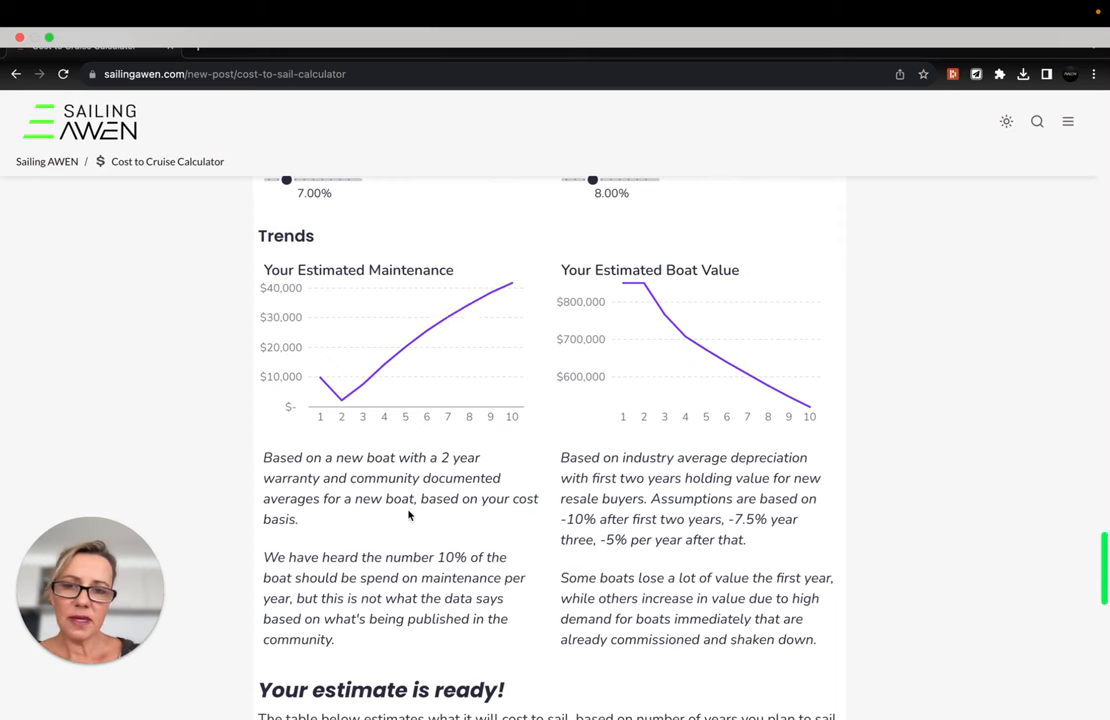
mouse_move(644, 284)
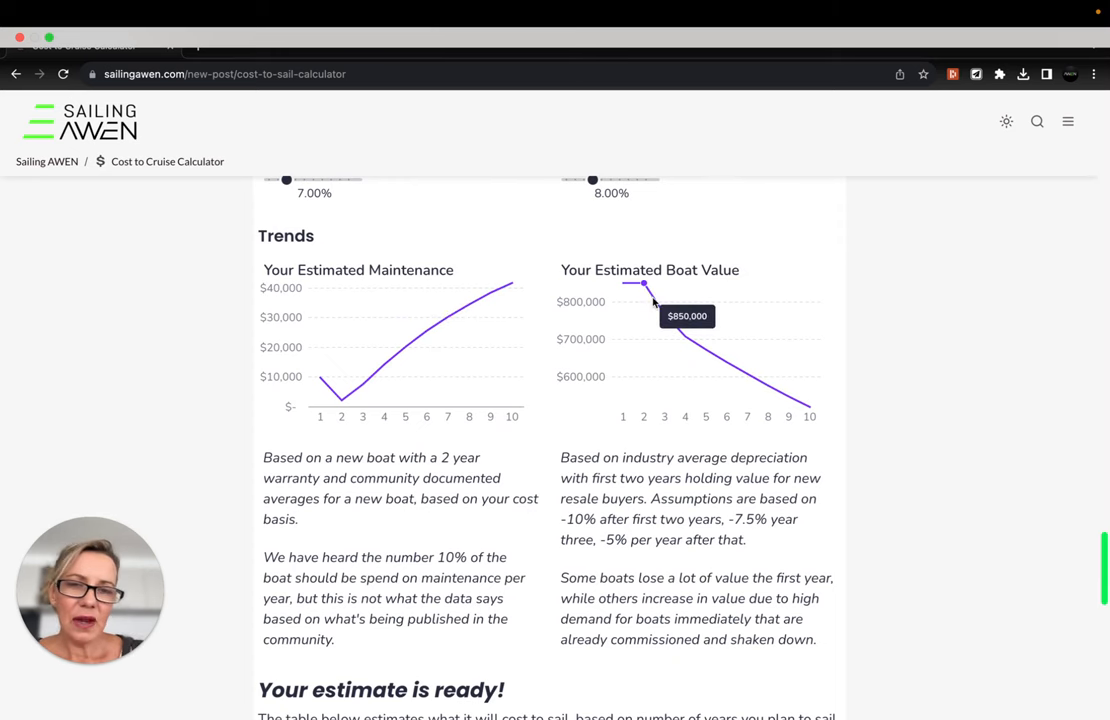
mouse_move(644, 284)
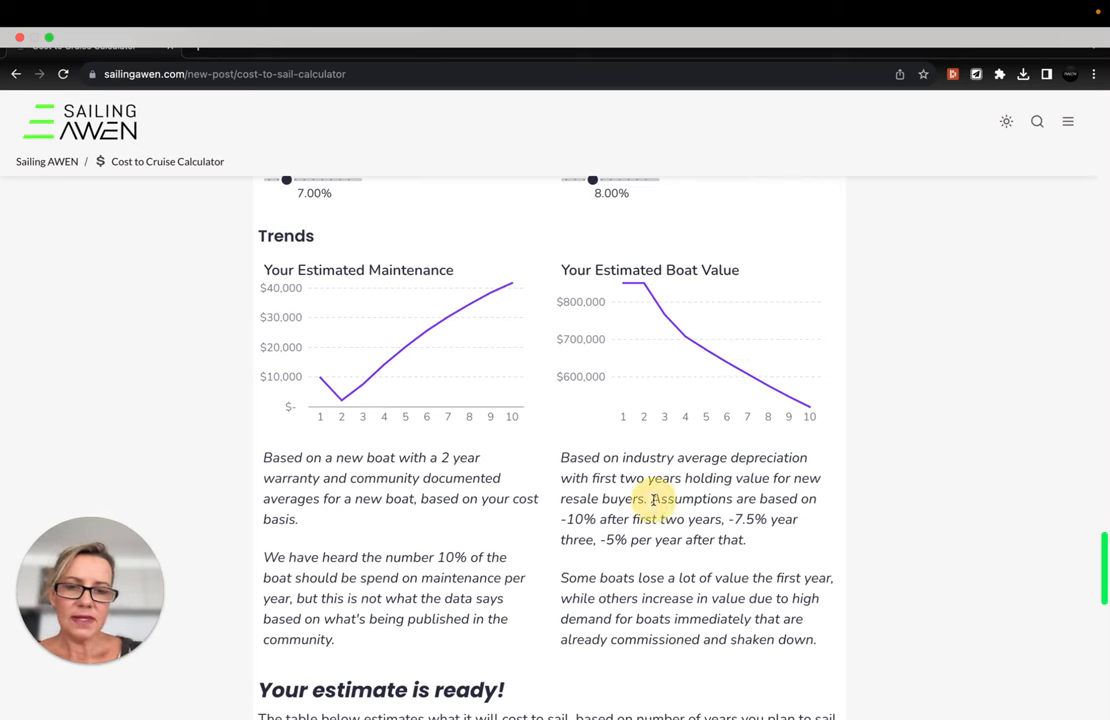
left_click_drag(652, 498, 796, 498)
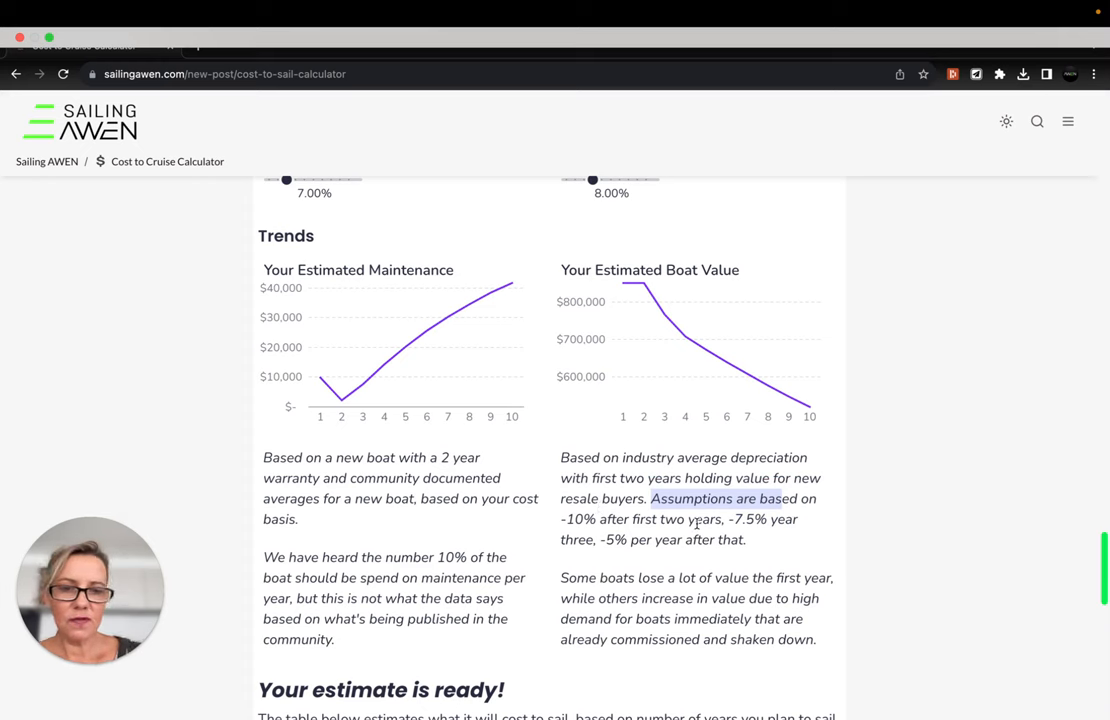
mouse_move(622, 544)
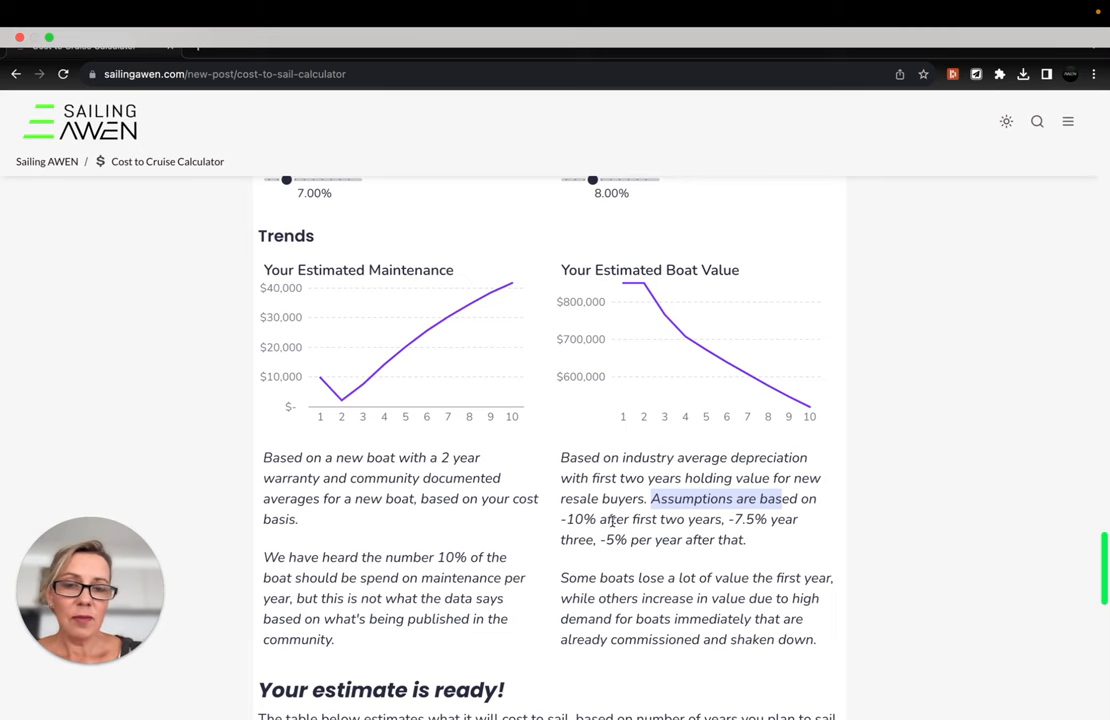
scroll("down", 3)
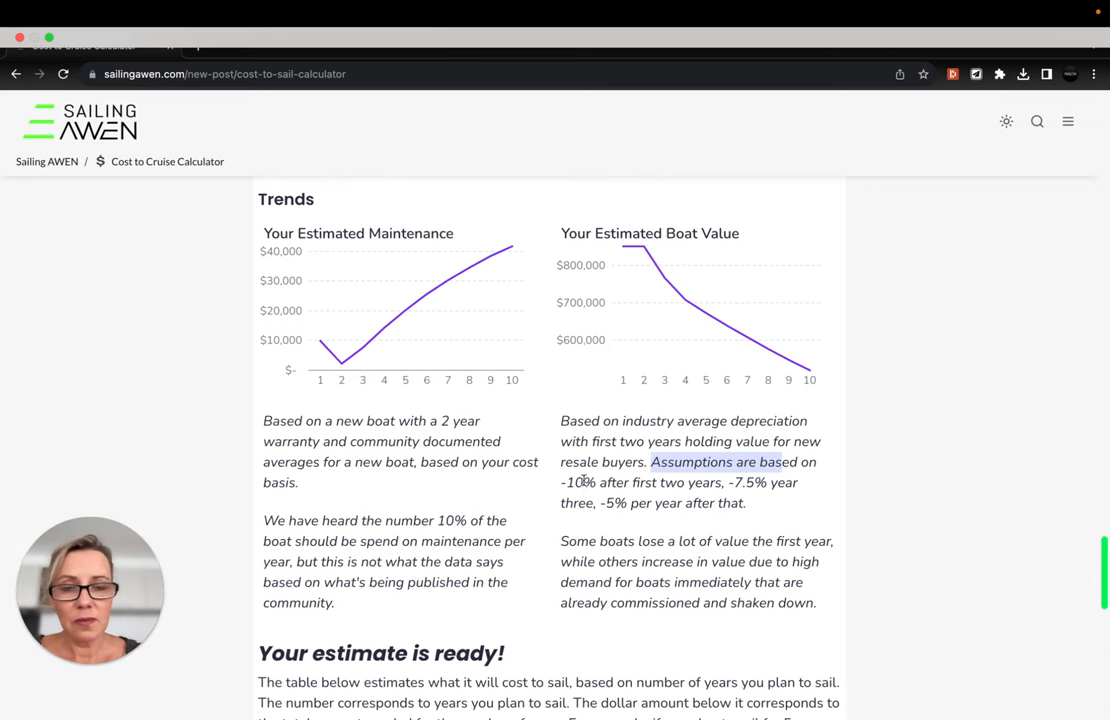
scroll("down", 3)
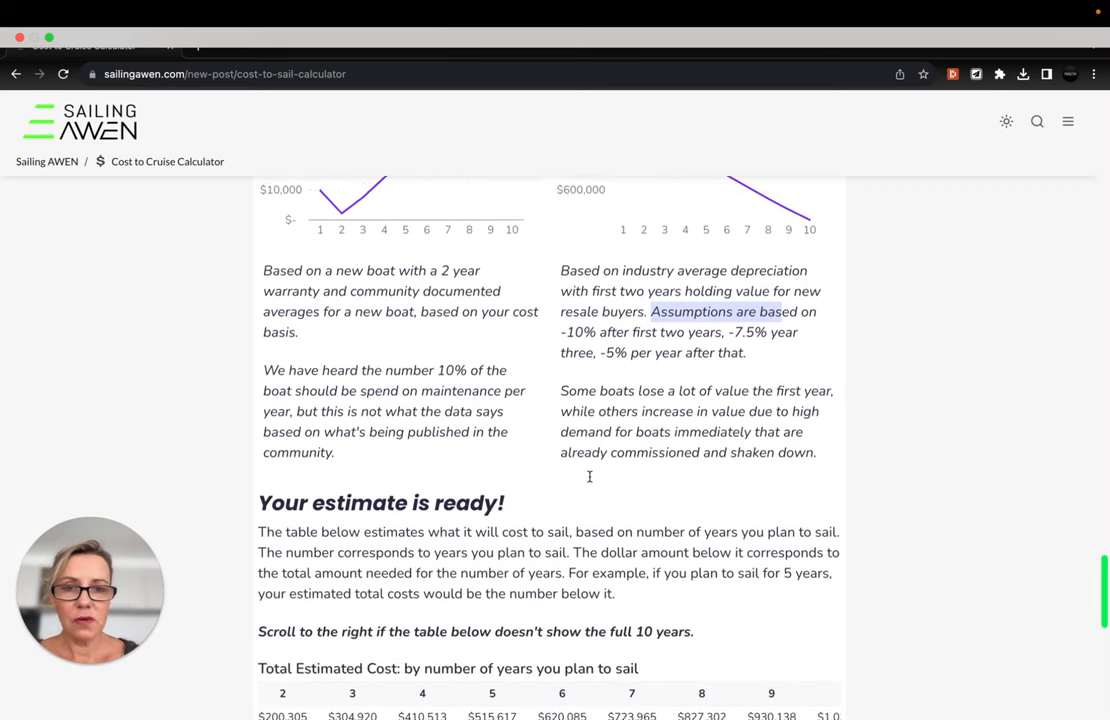
scroll("down", 3)
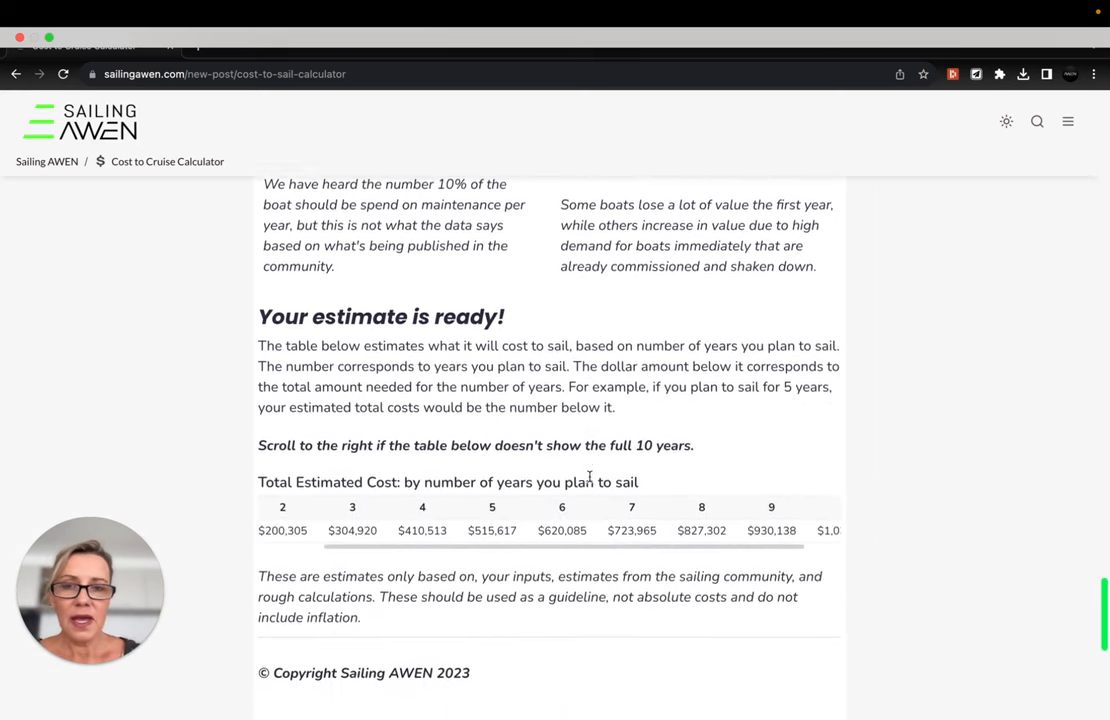
scroll("down", 3)
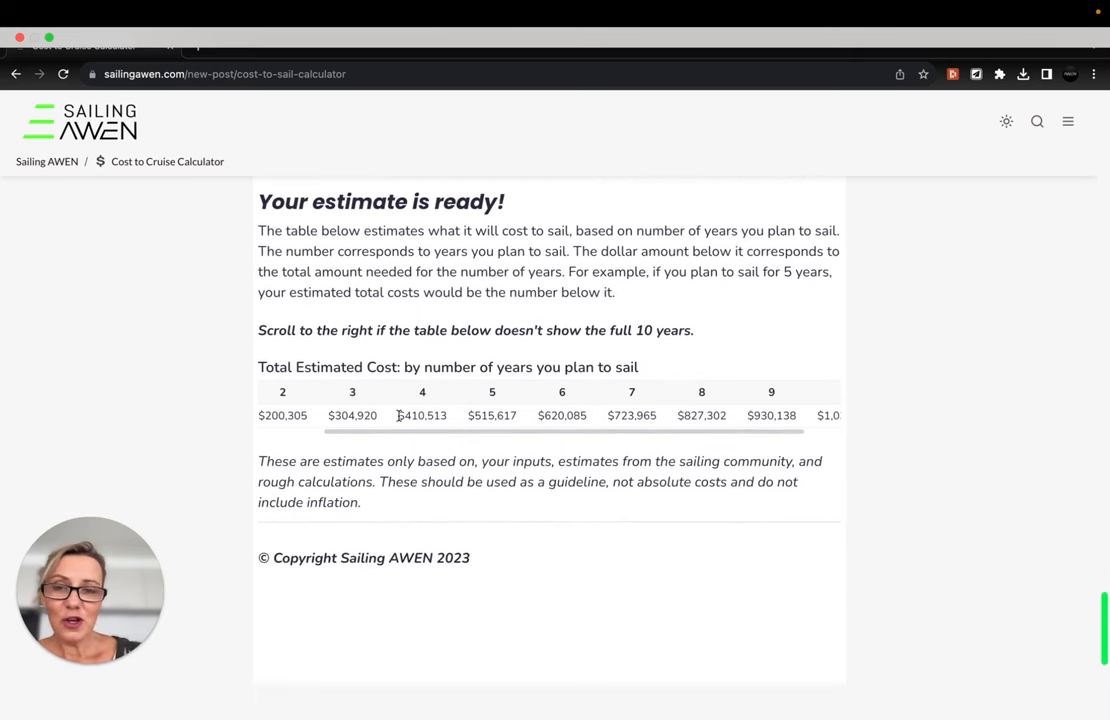
scroll("left", 3)
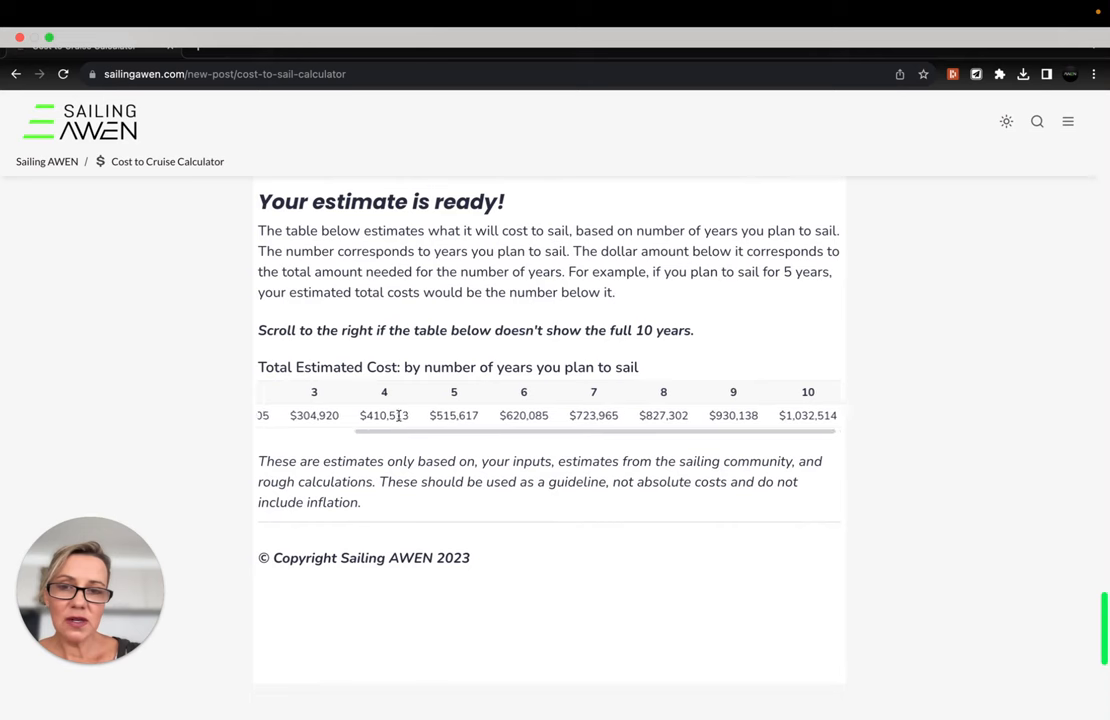
scroll("left", 3)
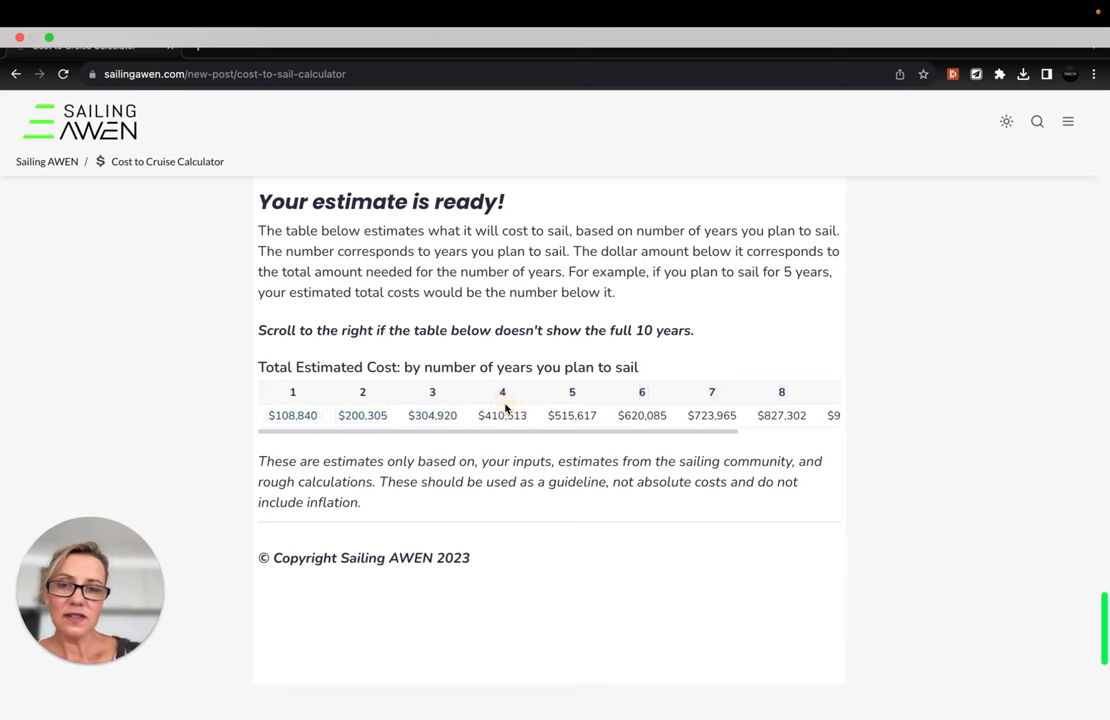
mouse_move(780, 400)
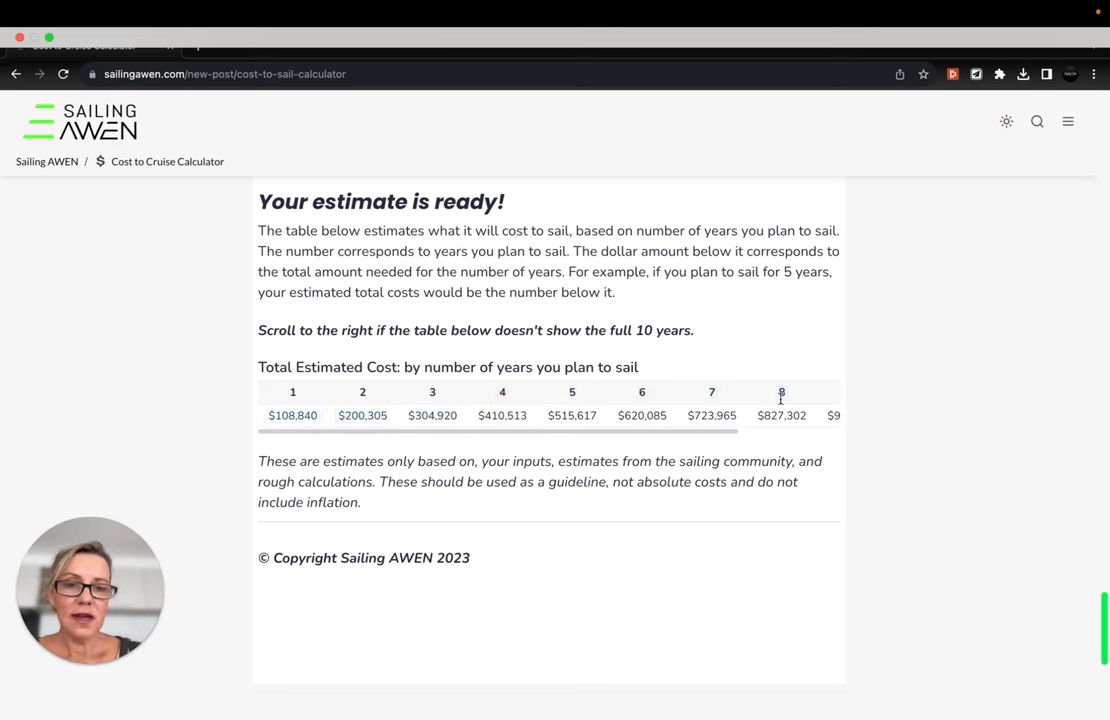